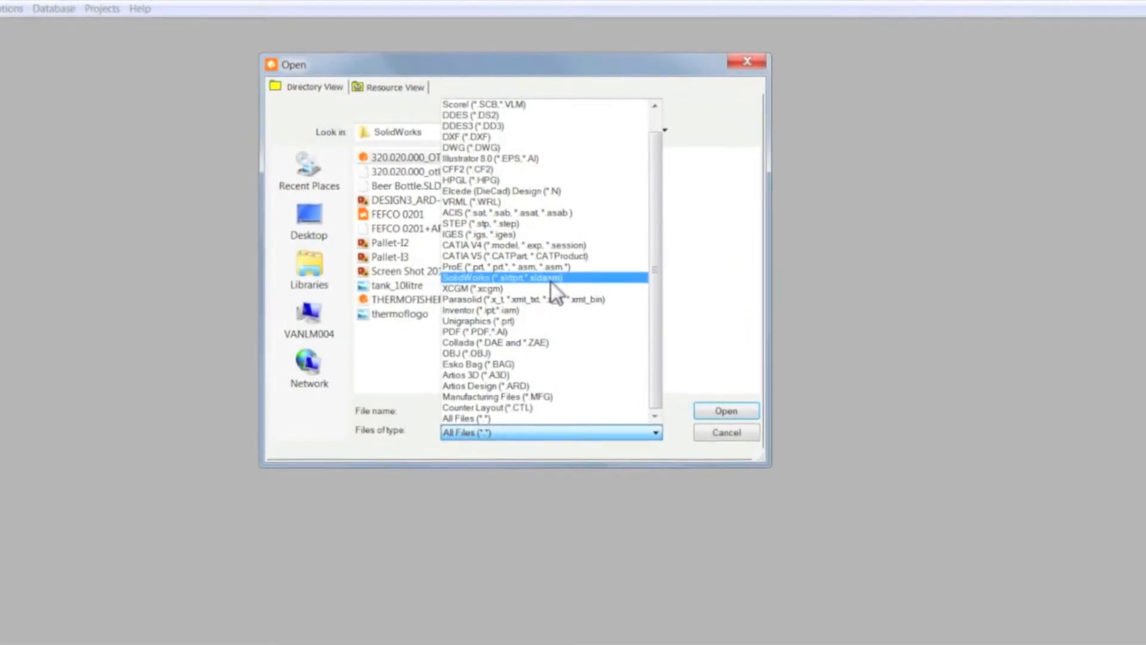
Filter to SolidWorks parts and open 320.020.000_otlivka.sldprt for import preview
left_click(501, 277)
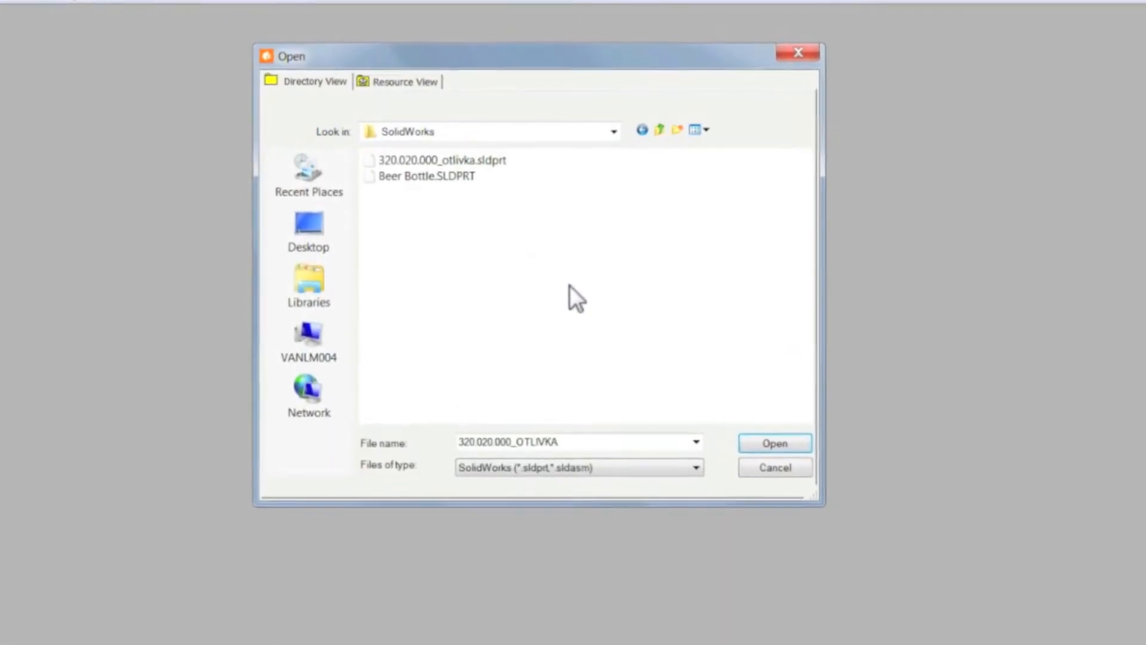
left_click(773, 441)
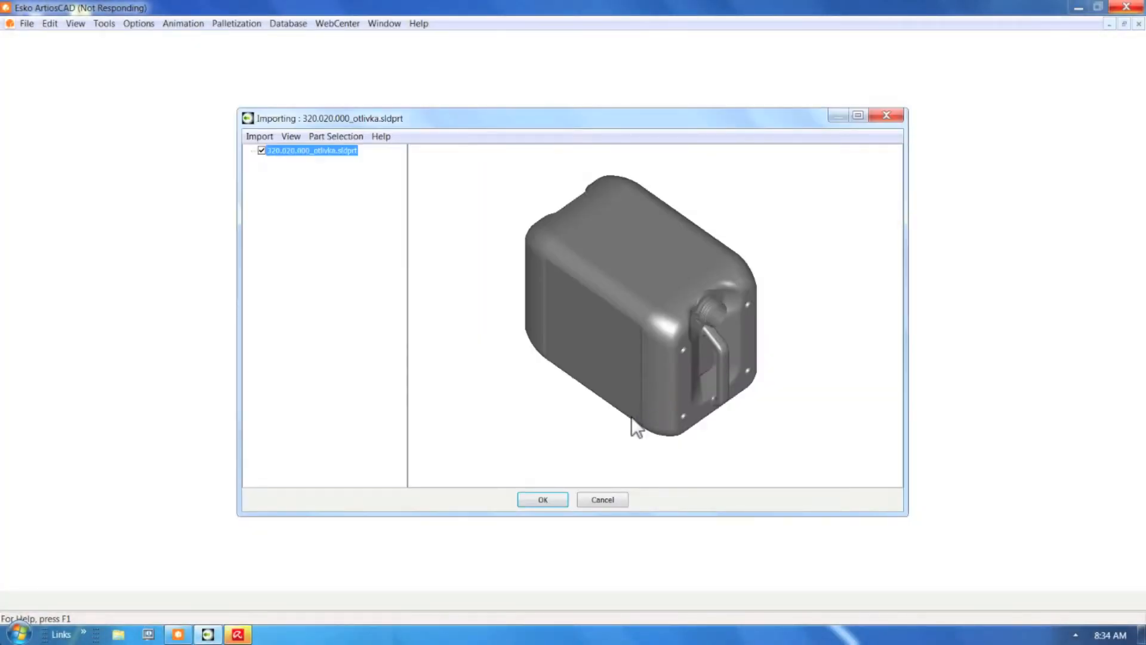
Confirm the jerrycan import and orbit it to view the underside and other sides
left_click(542, 499)
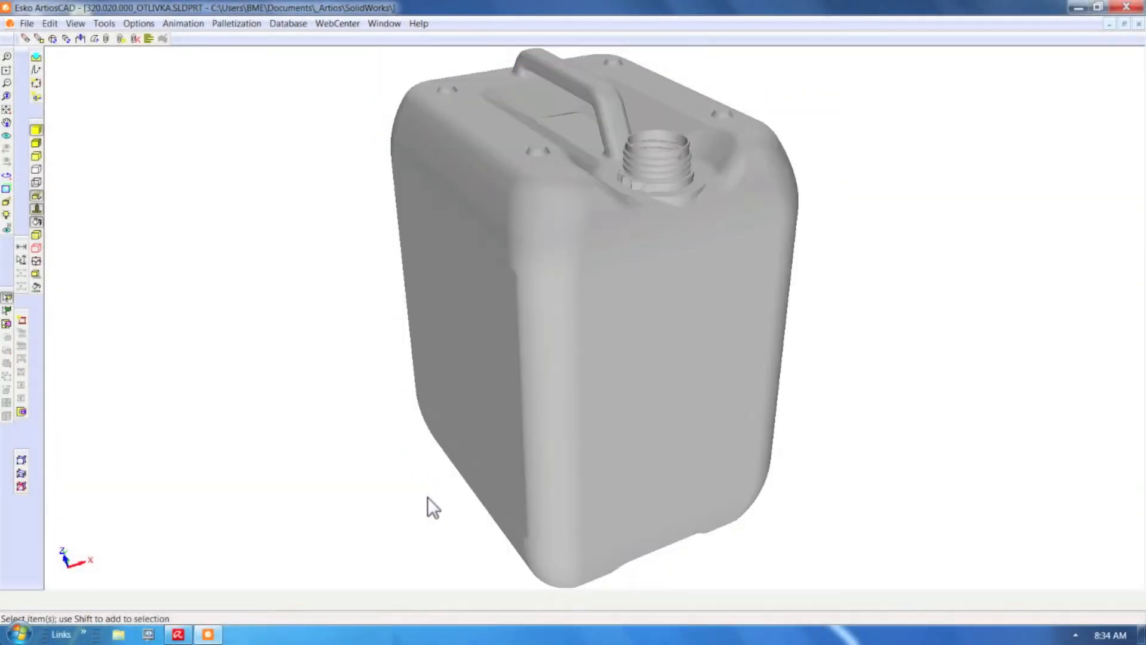
left_click(7, 135)
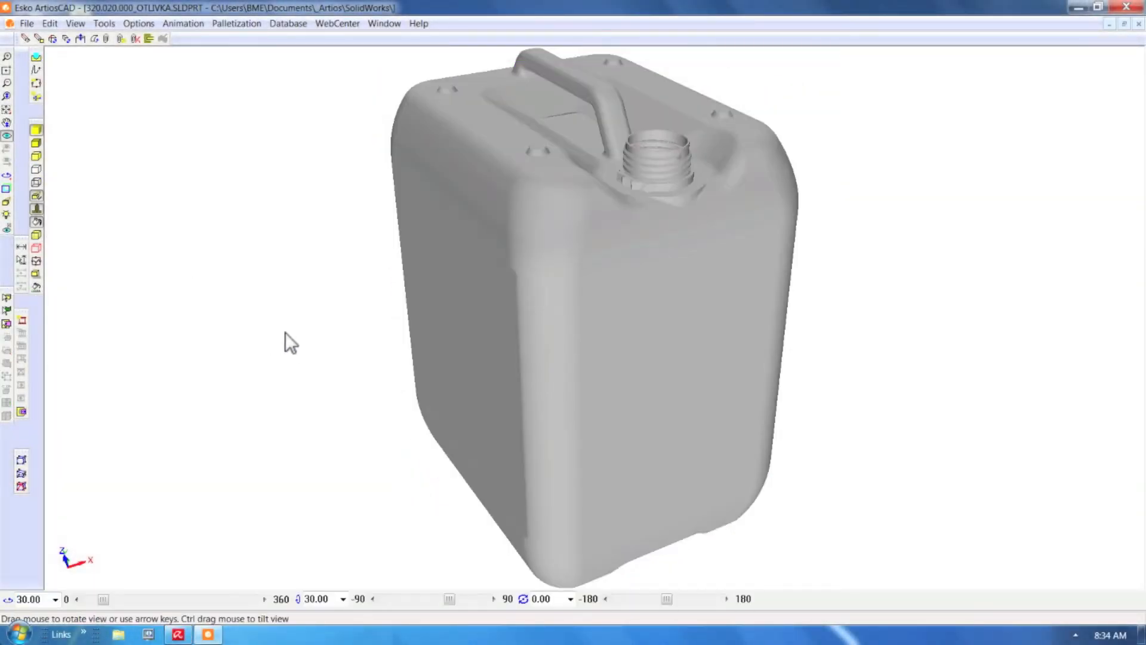
left_click_drag(291, 344, 611, 201)
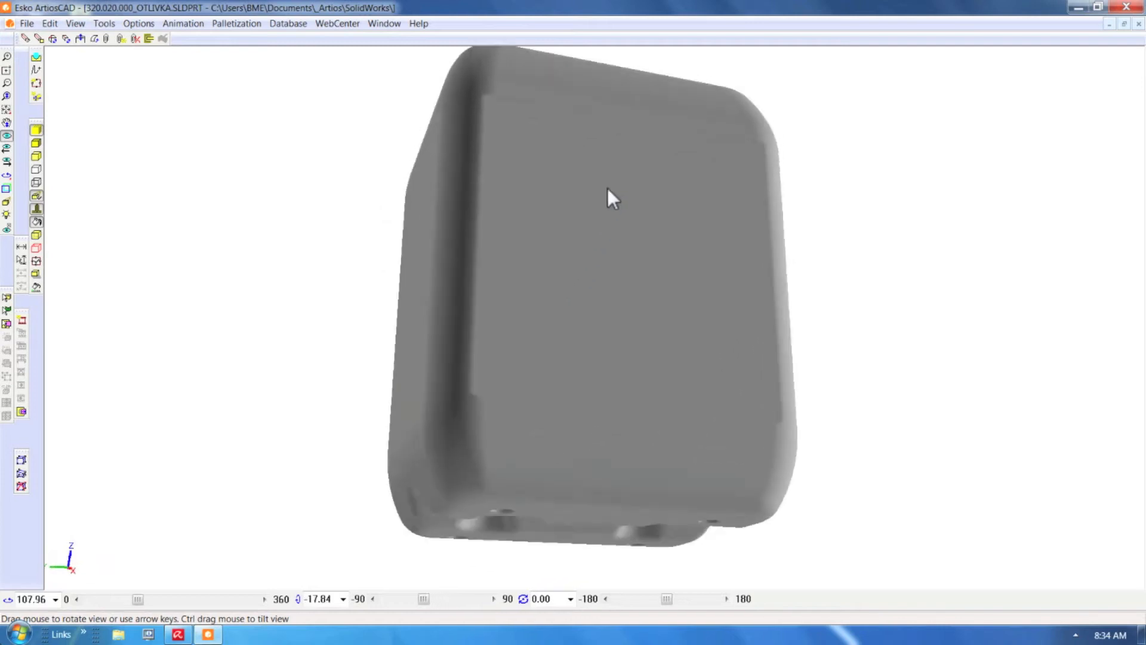
left_click_drag(612, 200, 286, 466)
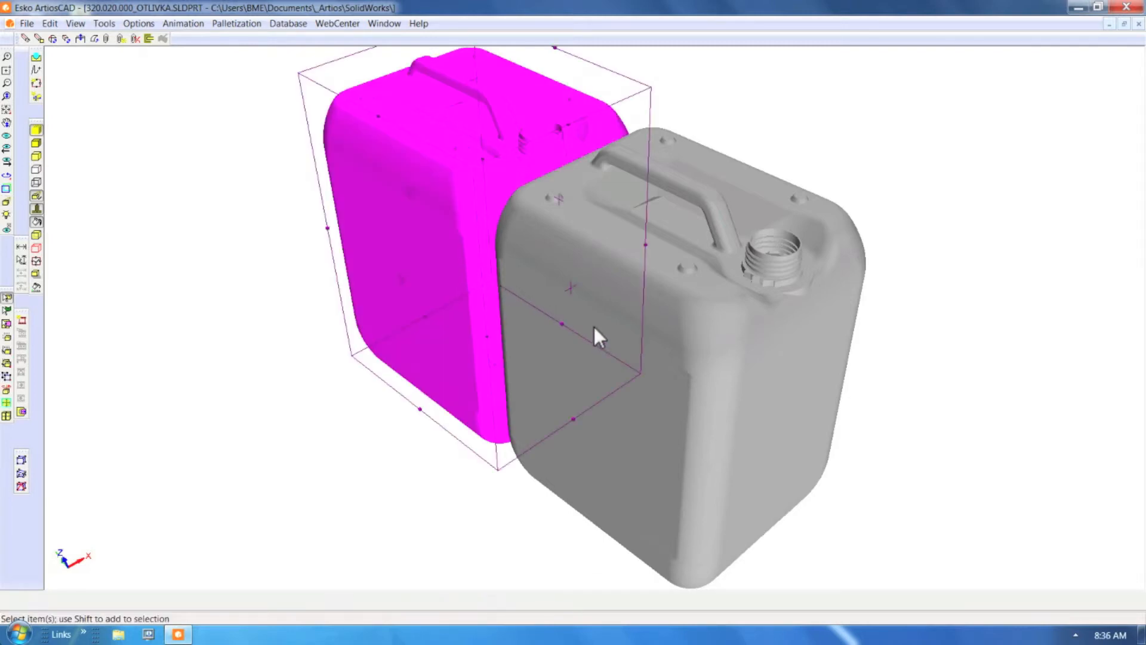
Bring up the Palletization pallet list to choose the 40 x 32 wood pallet
left_click(236, 24)
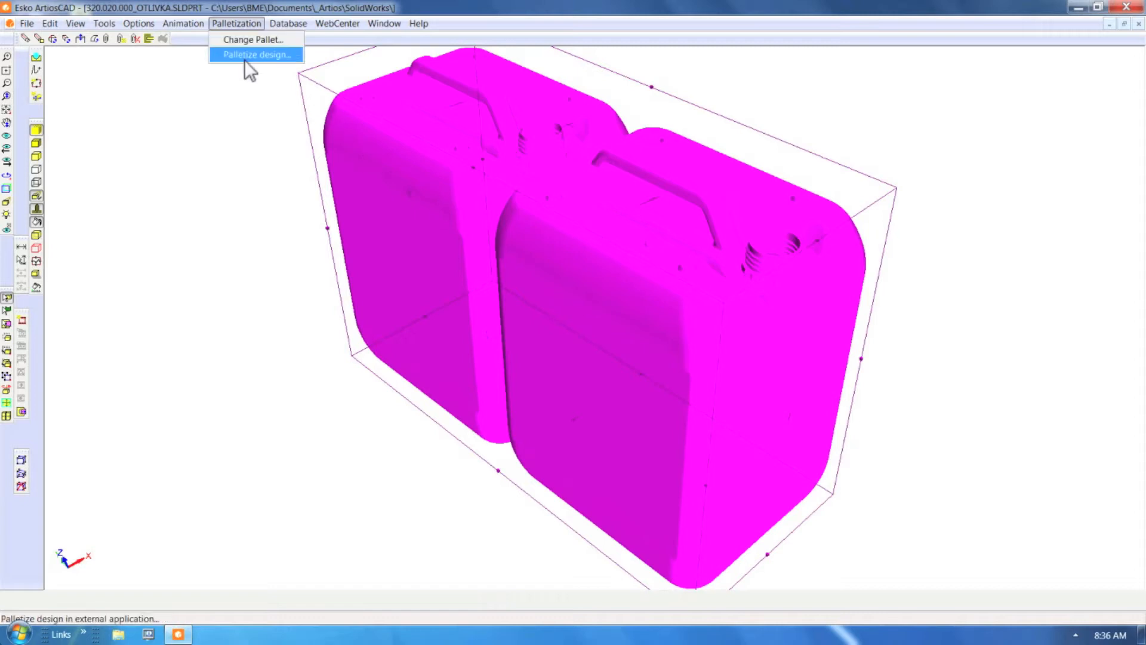
left_click(252, 39)
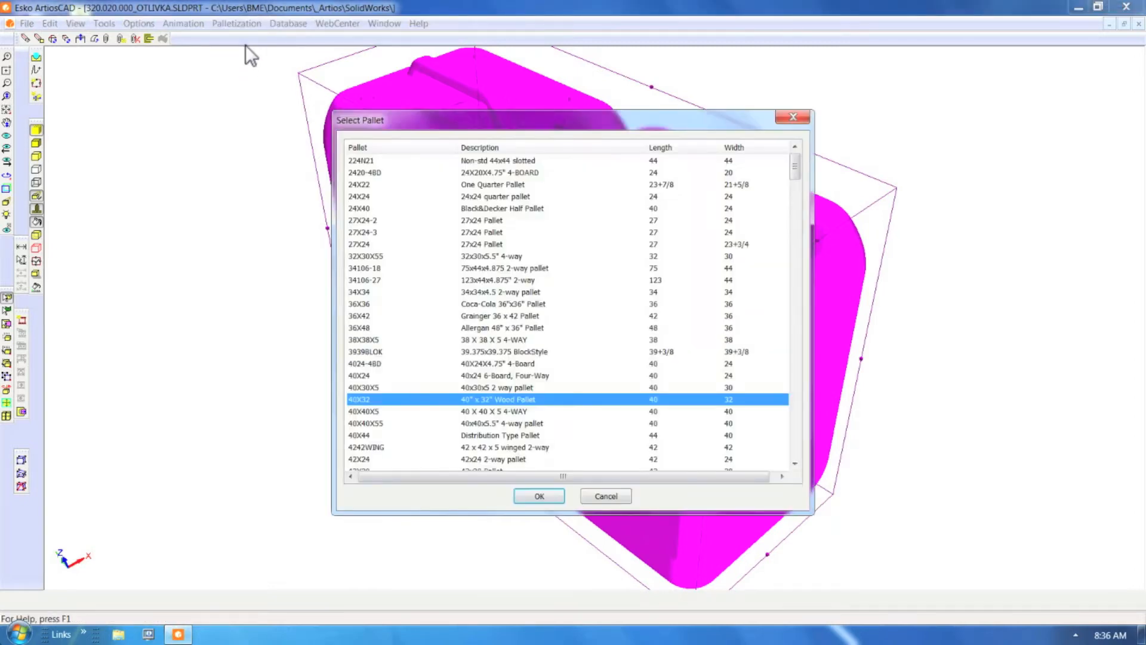
mouse_move(372, 262)
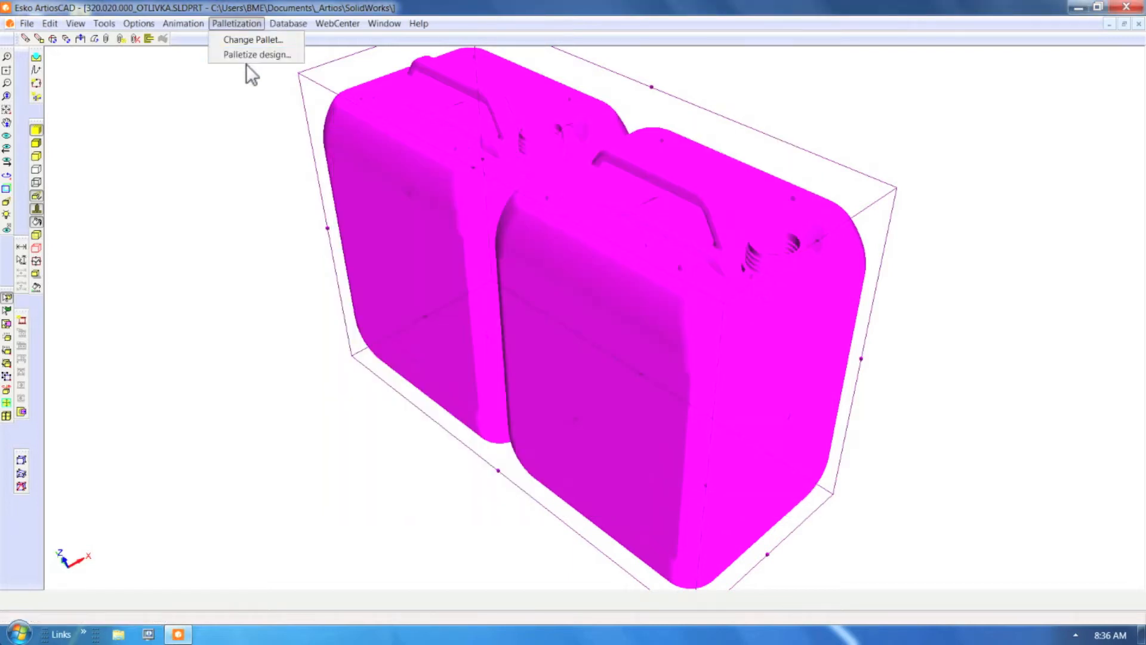
Start CAPE palletize in Arrange/Design Group mode with FEFCO 0201 as the case style
left_click(256, 54)
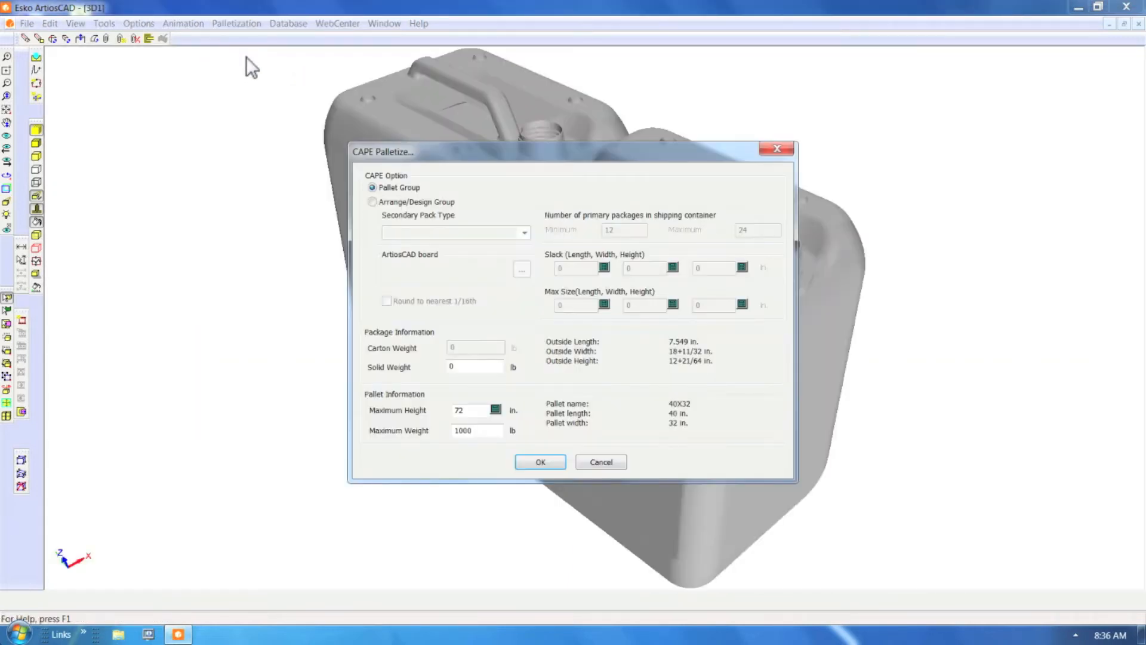
mouse_move(418, 228)
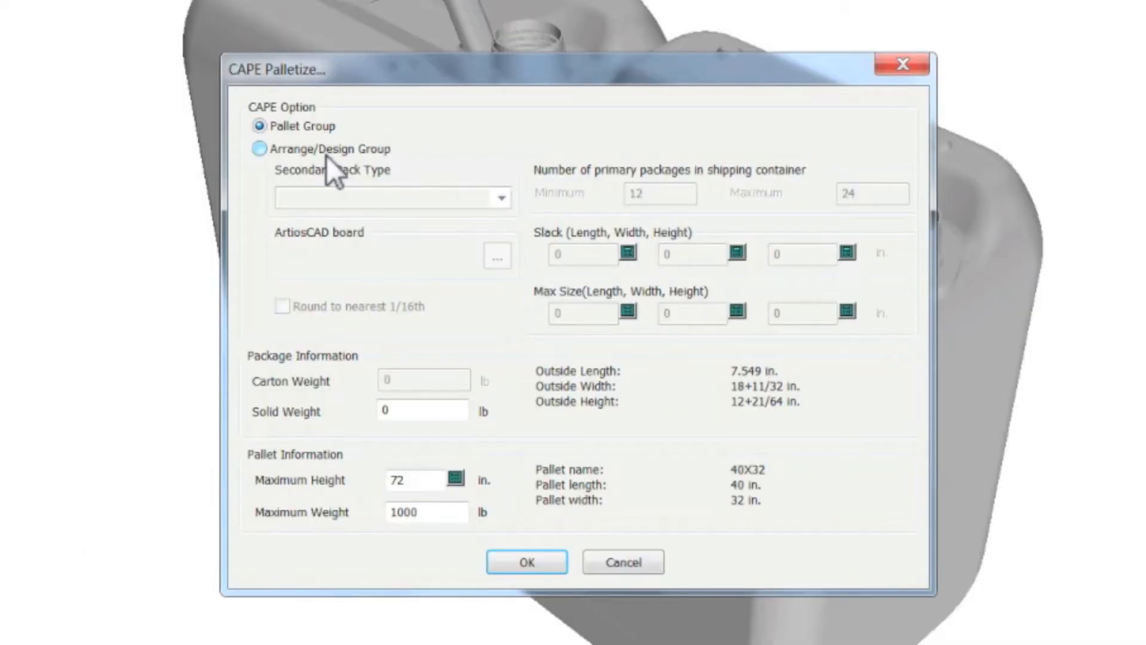
left_click(259, 149)
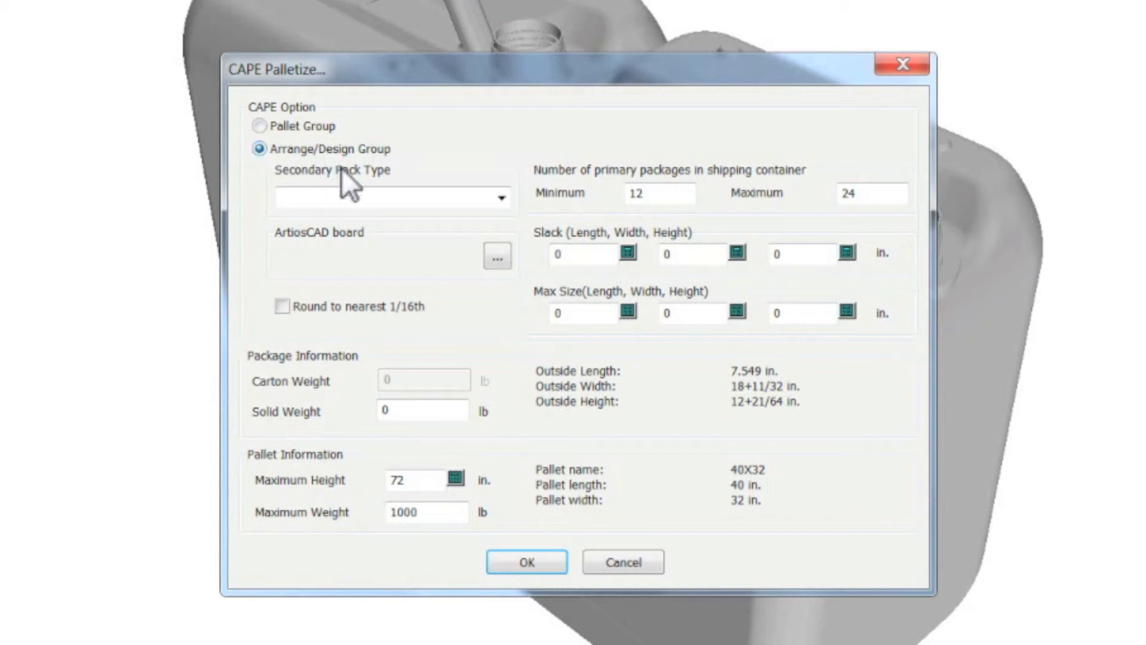
left_click(500, 199)
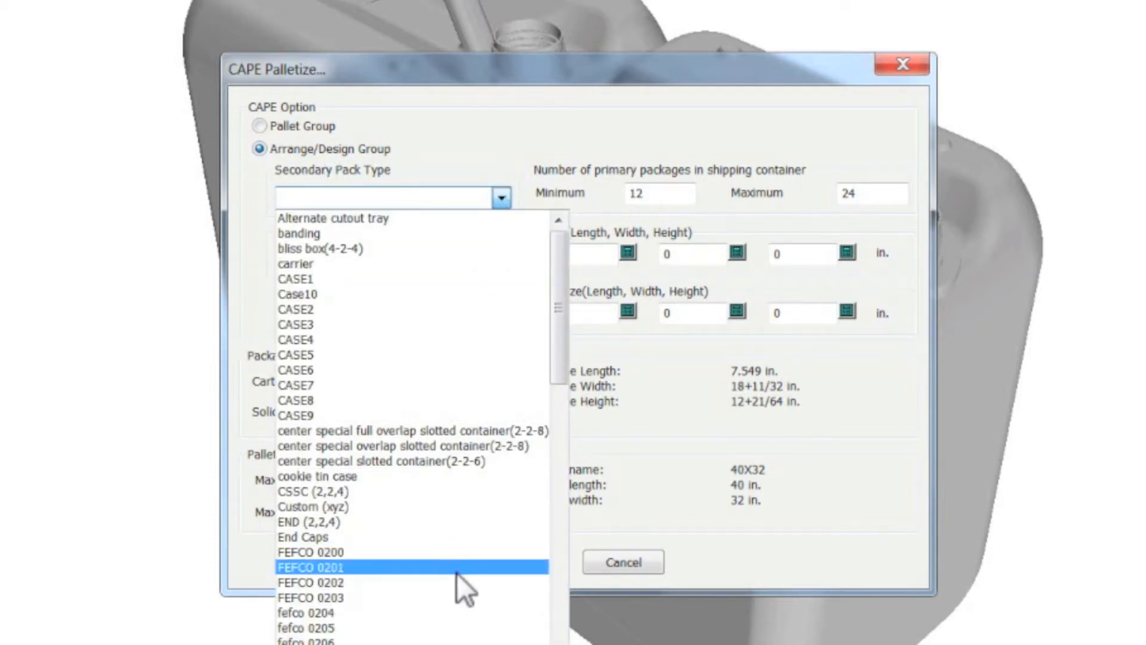
left_click(310, 566)
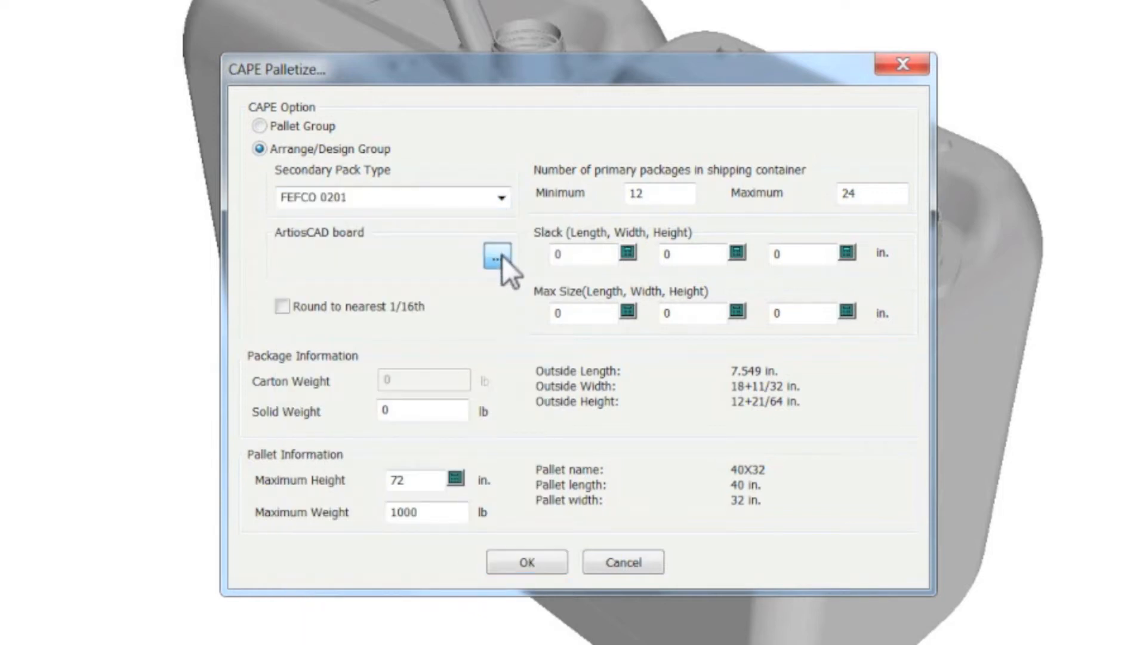
Choose I-200 # B Kraft board, solid weight 22 lb, maximum height 52 in., maximum package count
left_click(496, 258)
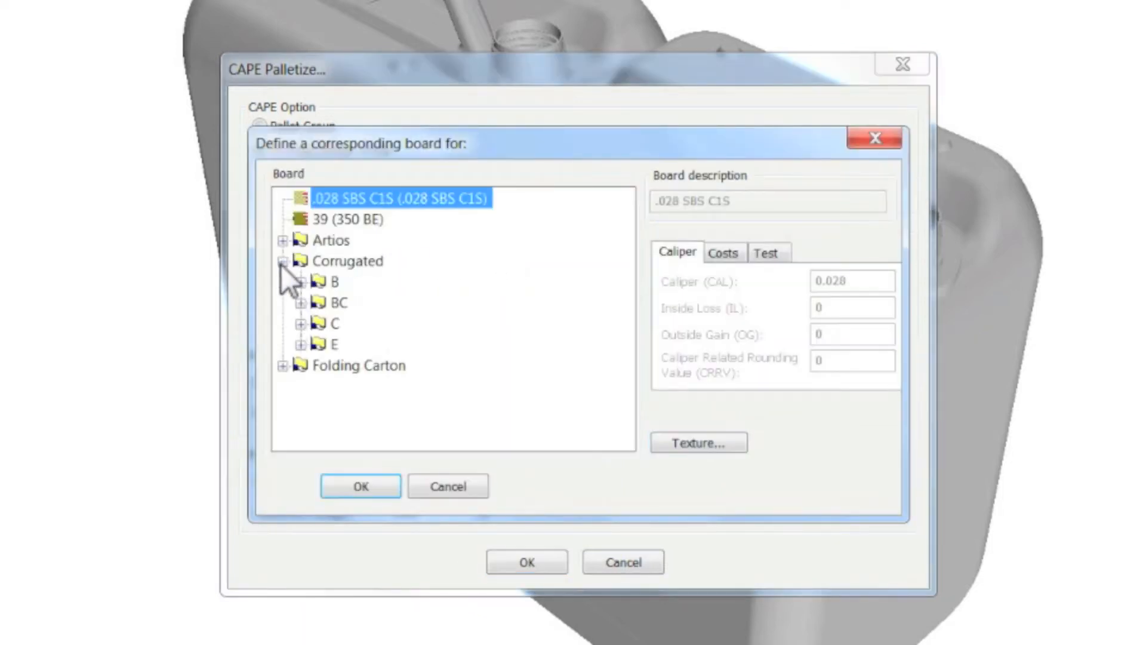
left_click(416, 282)
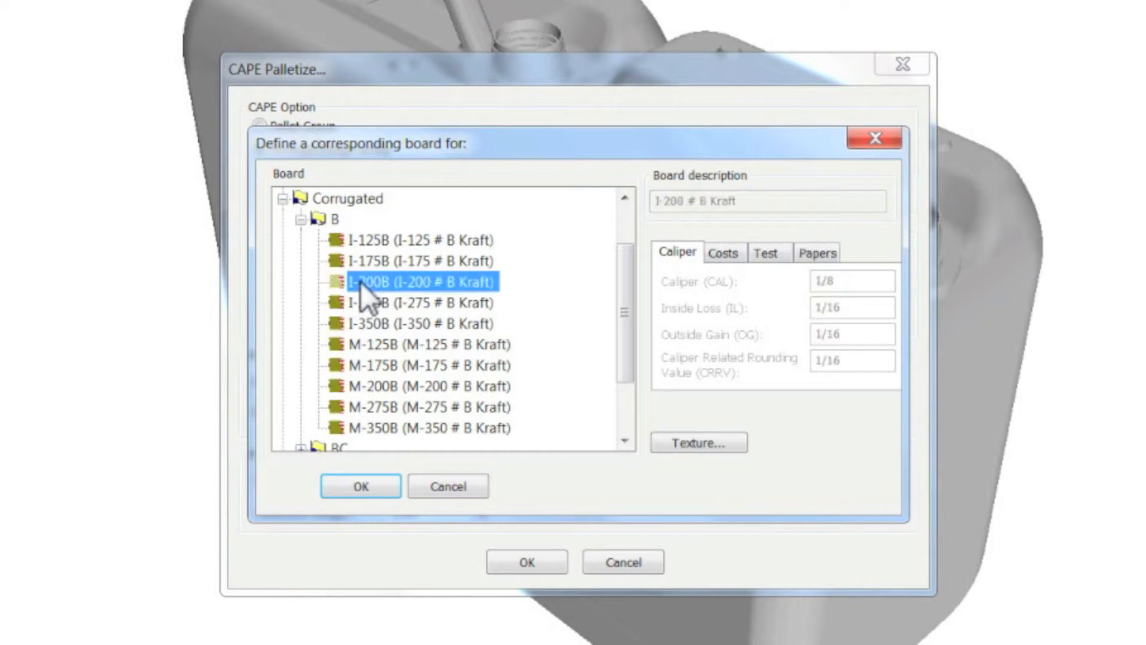
left_click(360, 486)
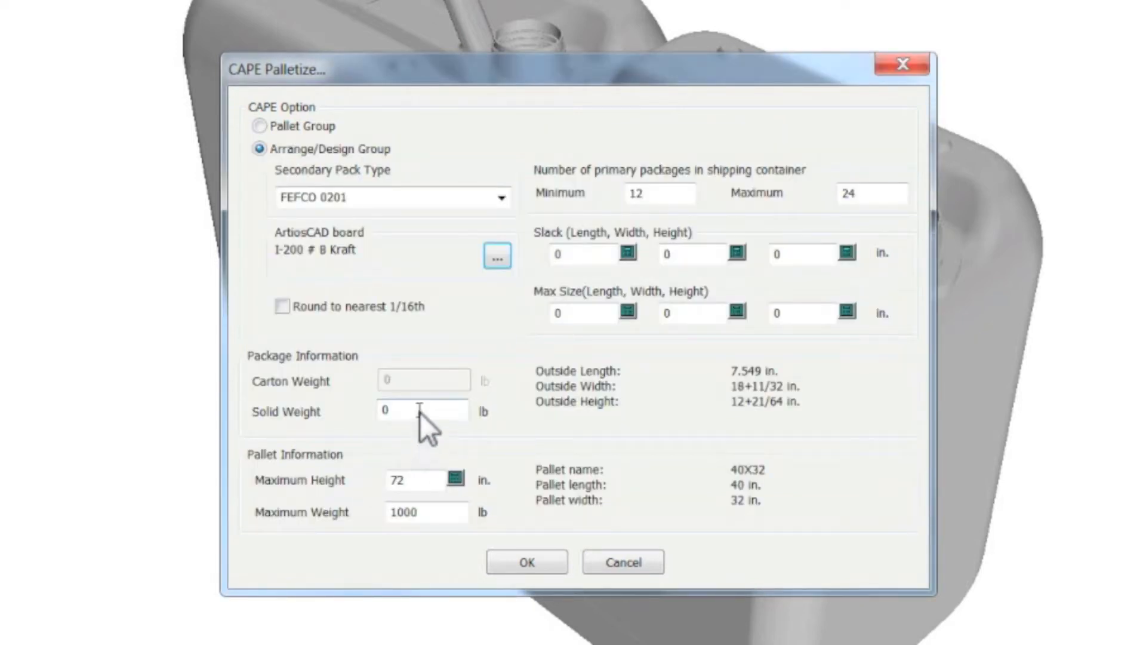
type("22")
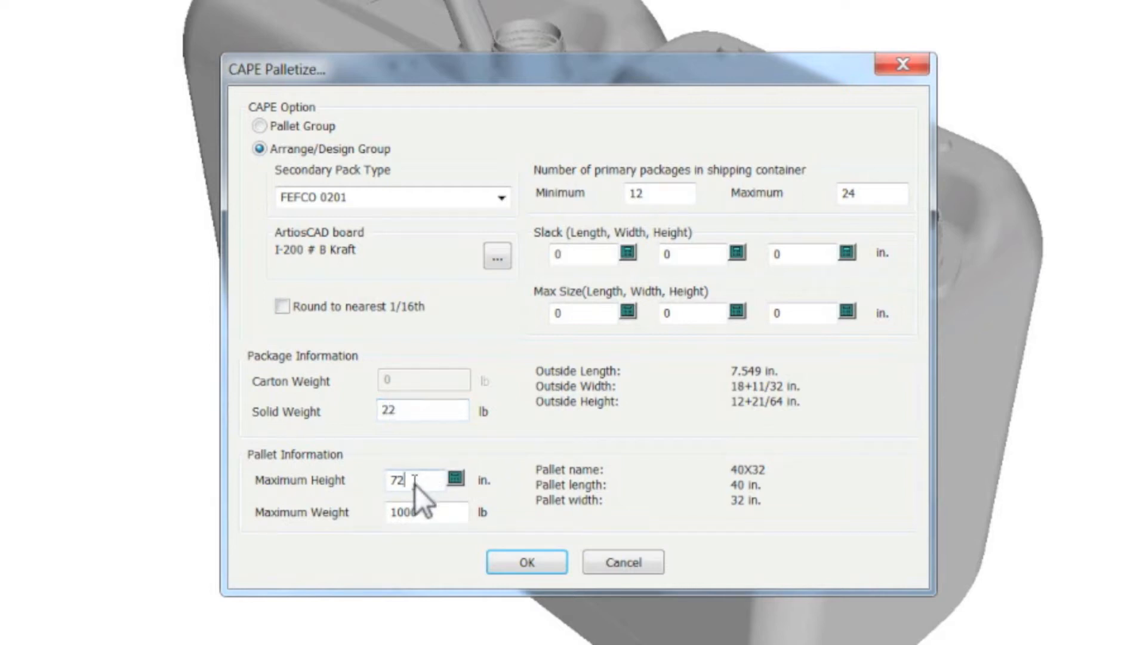
type("52")
left_click(660, 193)
type("1")
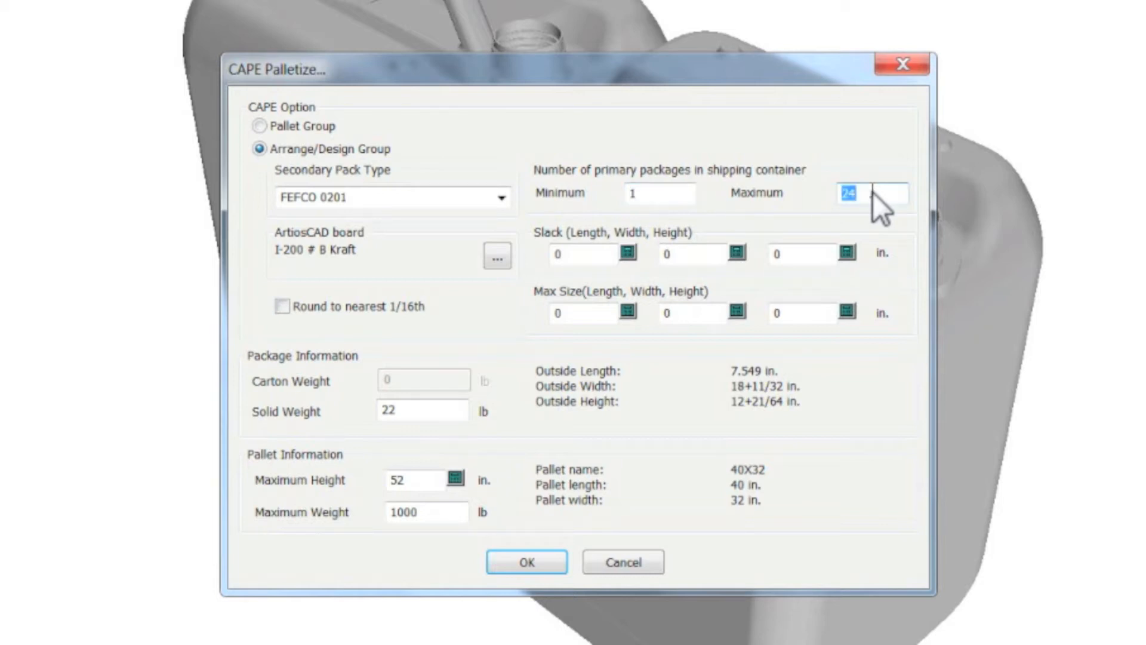
left_click(525, 562)
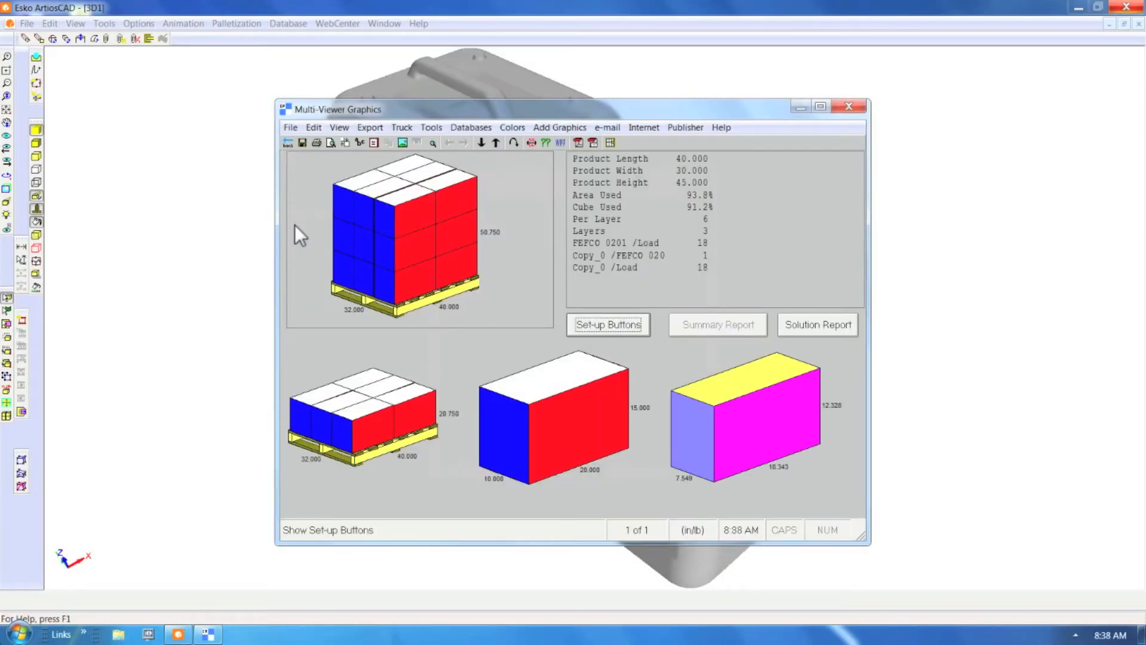
mouse_move(473, 200)
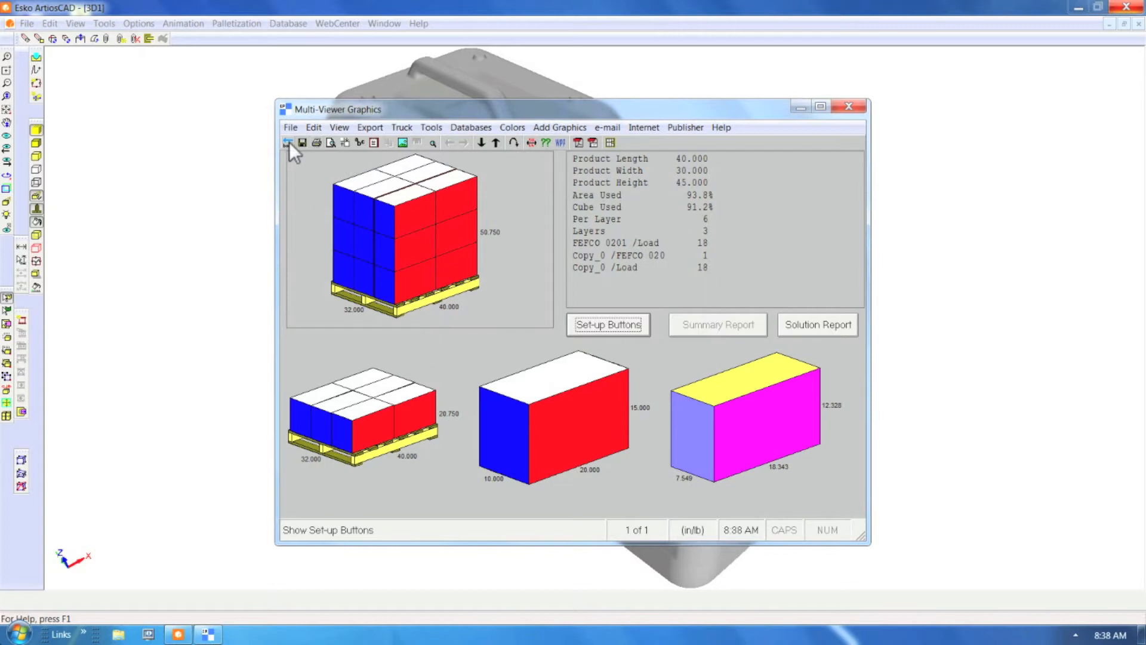
Exit the CAPE Multi-Viewer pallet solution and confirm palletize to build the FEFCO 0201 case
left_click(290, 127)
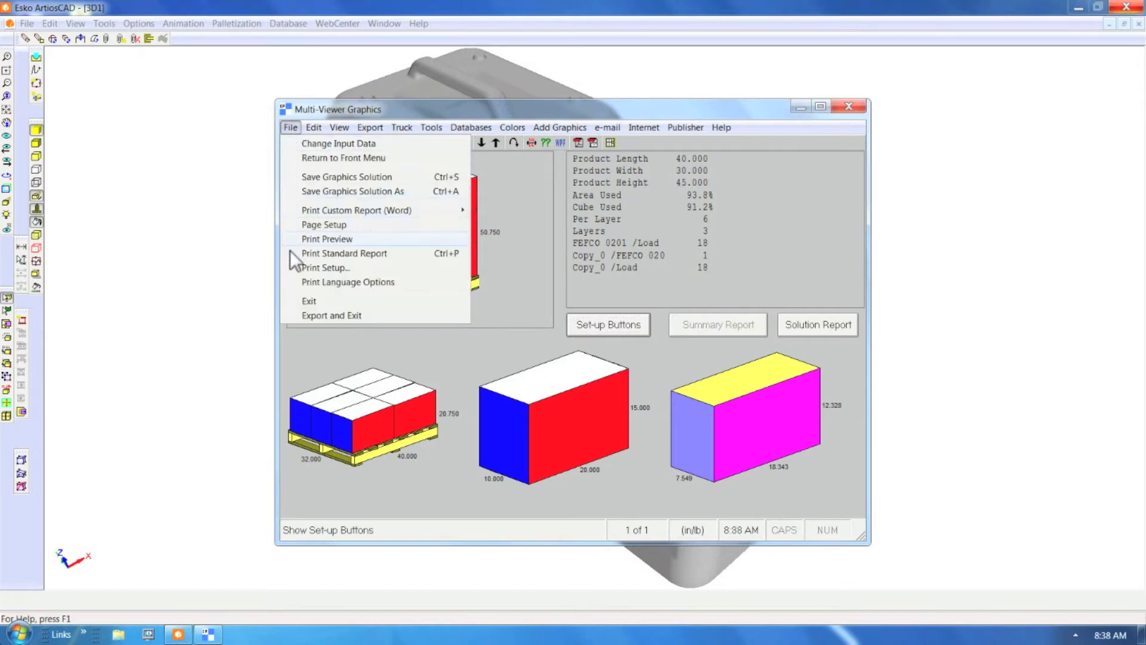
mouse_move(292, 324)
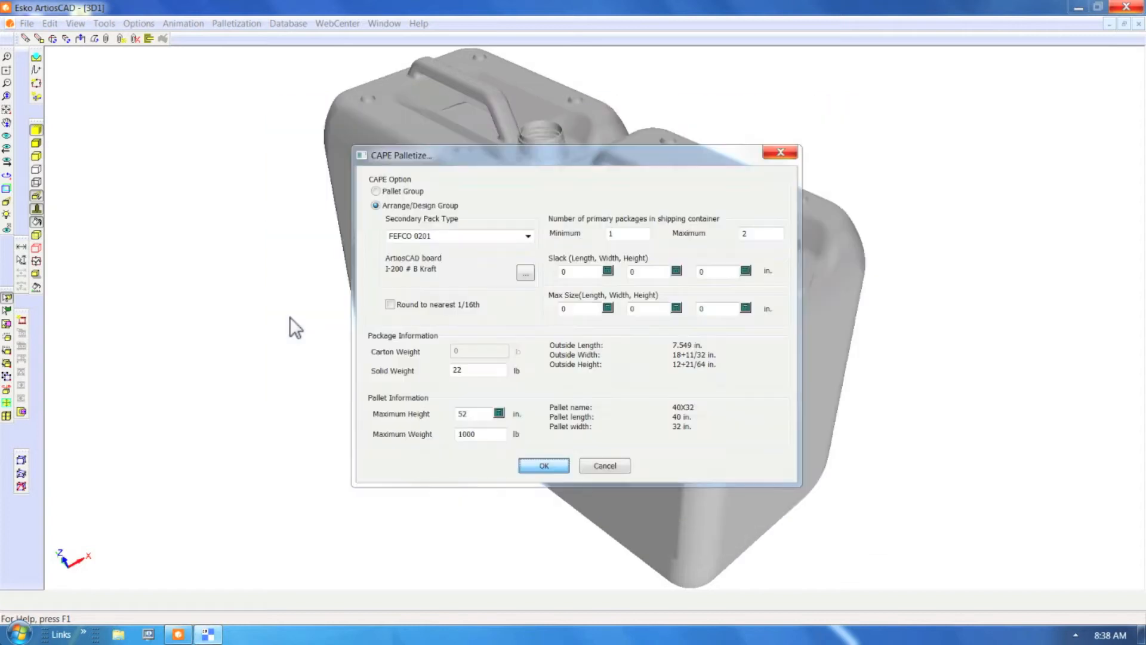
left_click(545, 465)
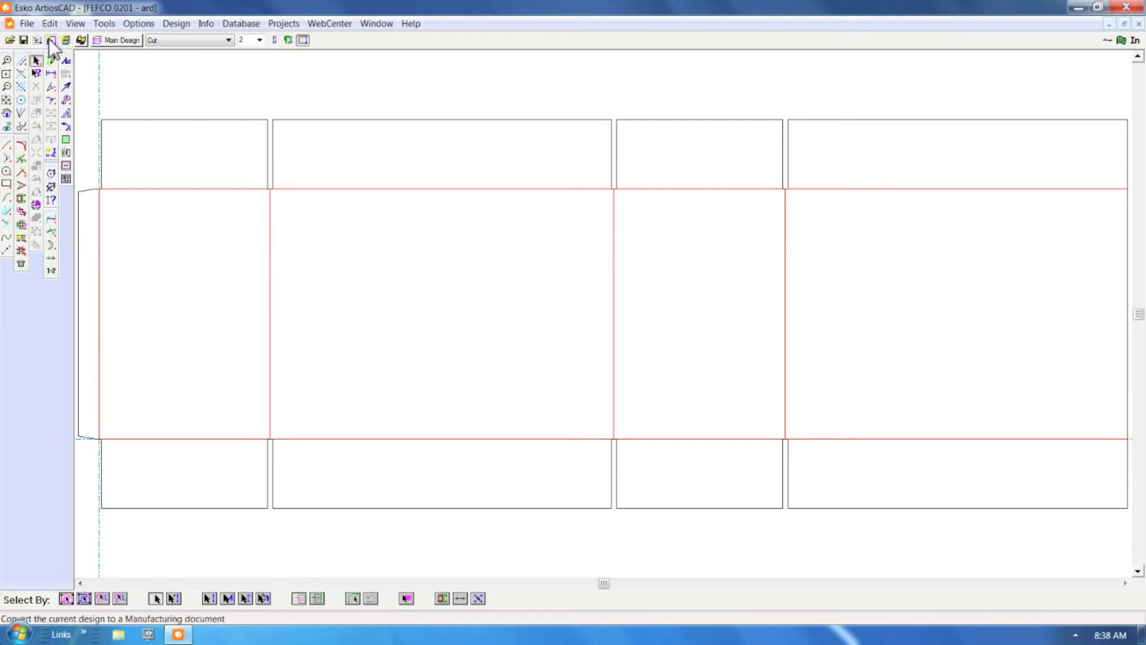
Convert the FEFCO 0201 blank into a new 3D design, adding it unfolded from its base panel
left_click(52, 40)
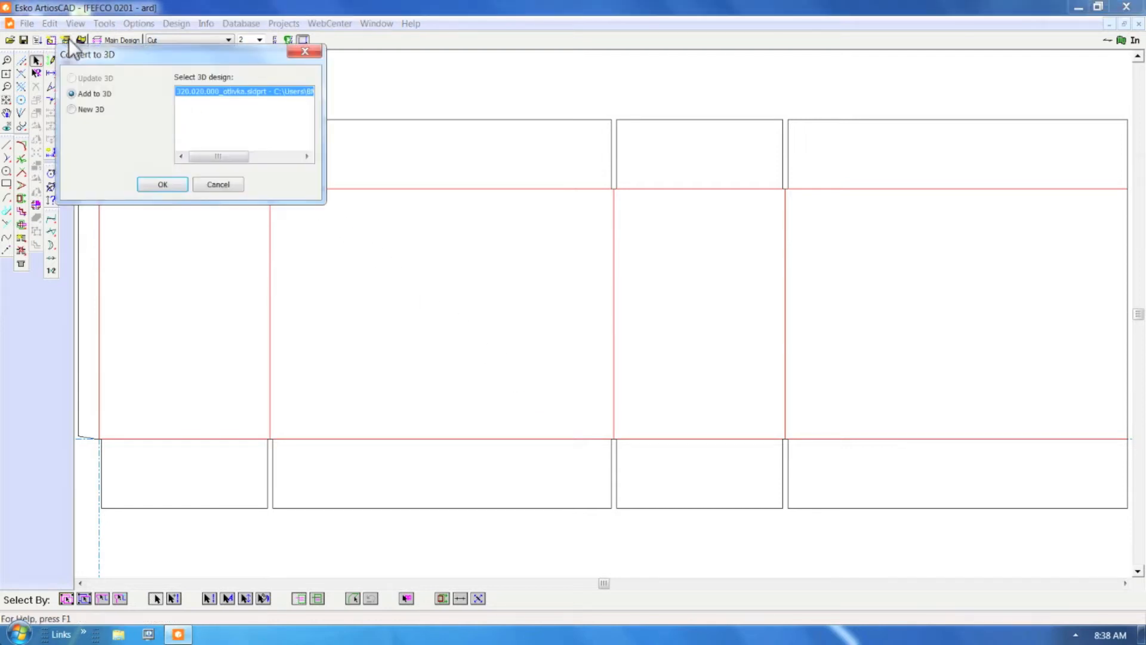
left_click(72, 109)
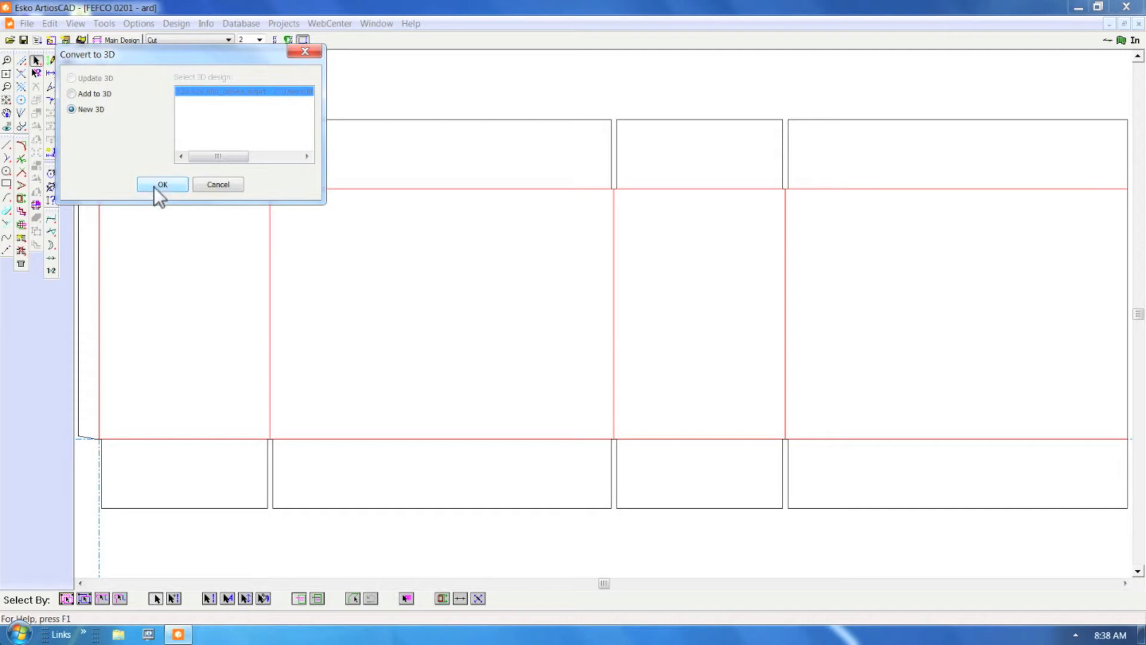
left_click(162, 184)
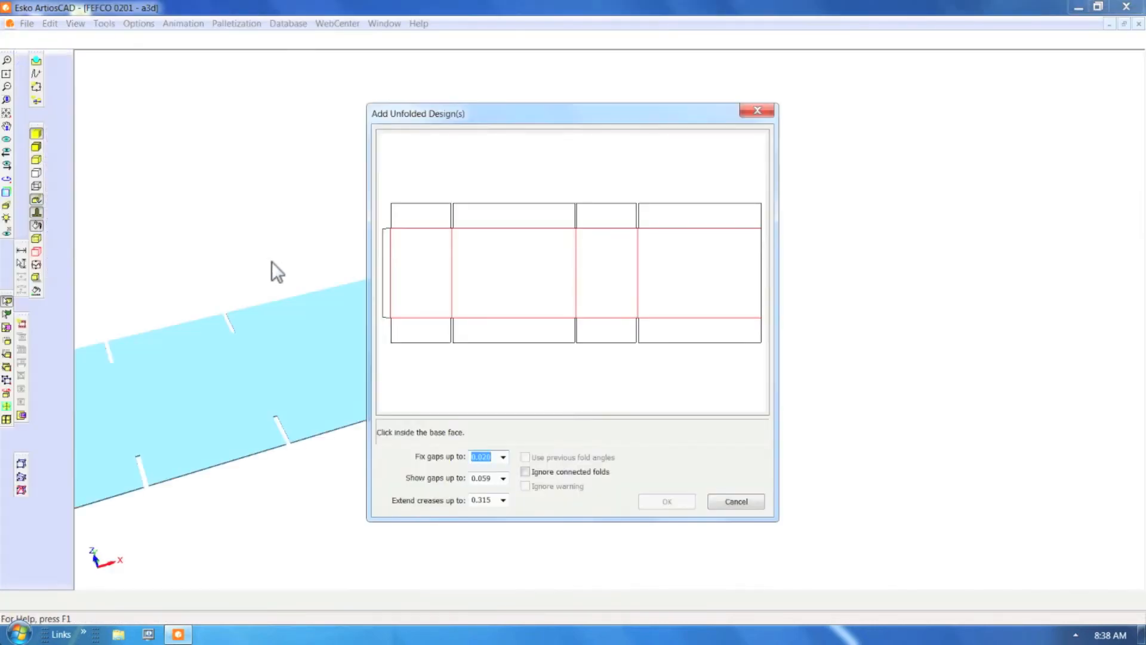
left_click(420, 329)
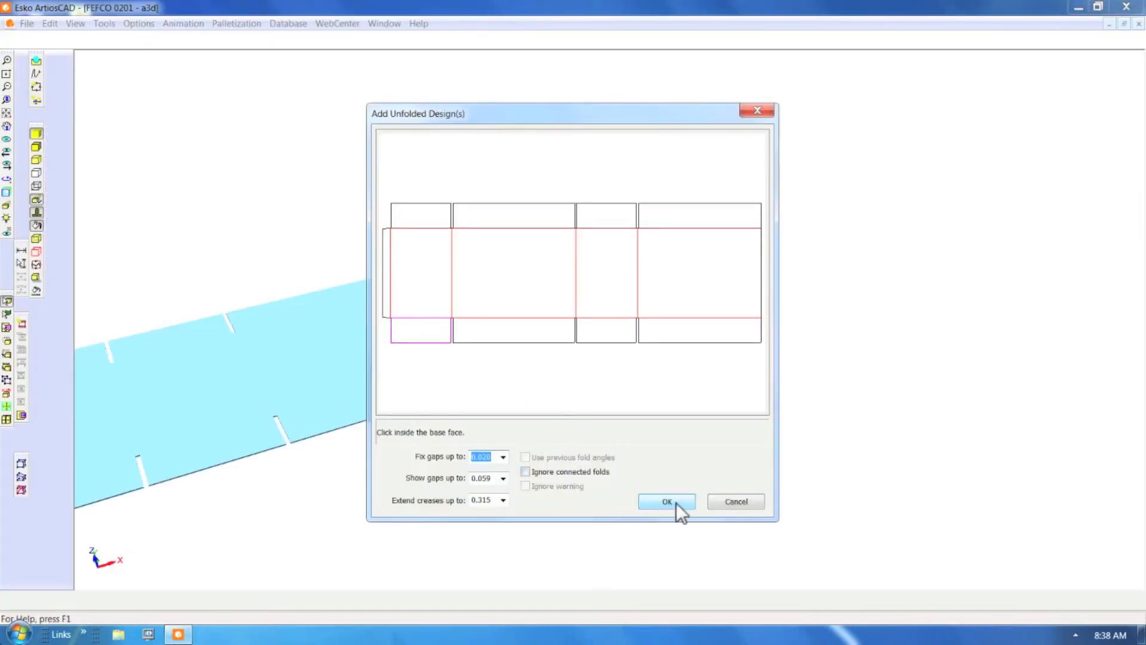
left_click(666, 501)
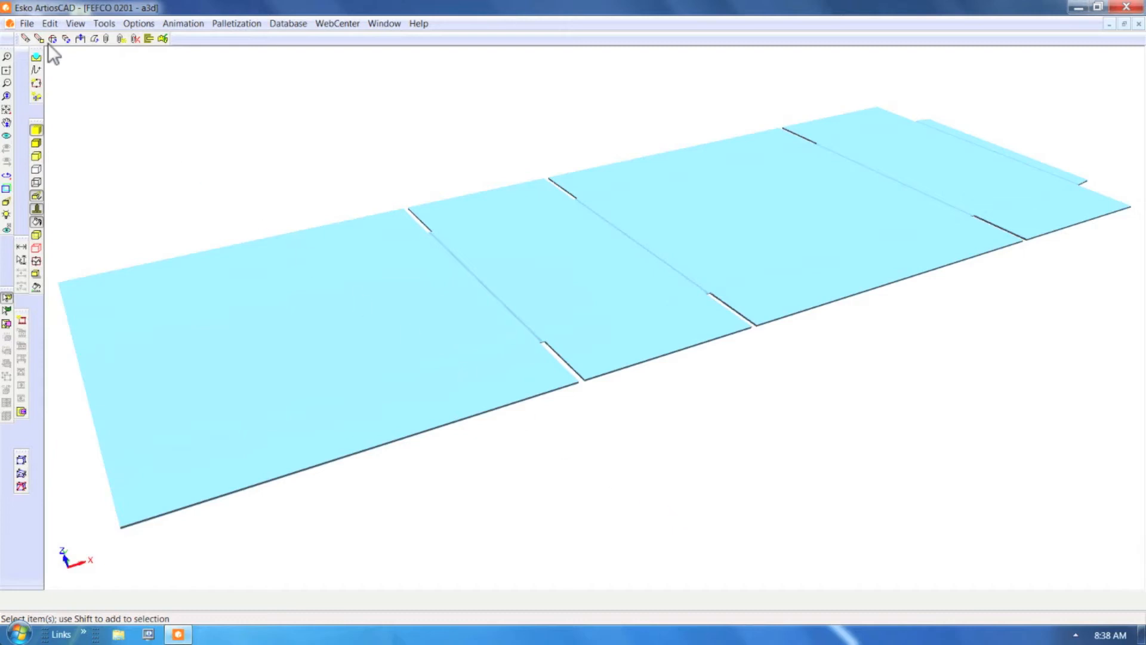
Fold all the case creases to 90 degrees so it stands as an open box, and inspect it
left_click(38, 38)
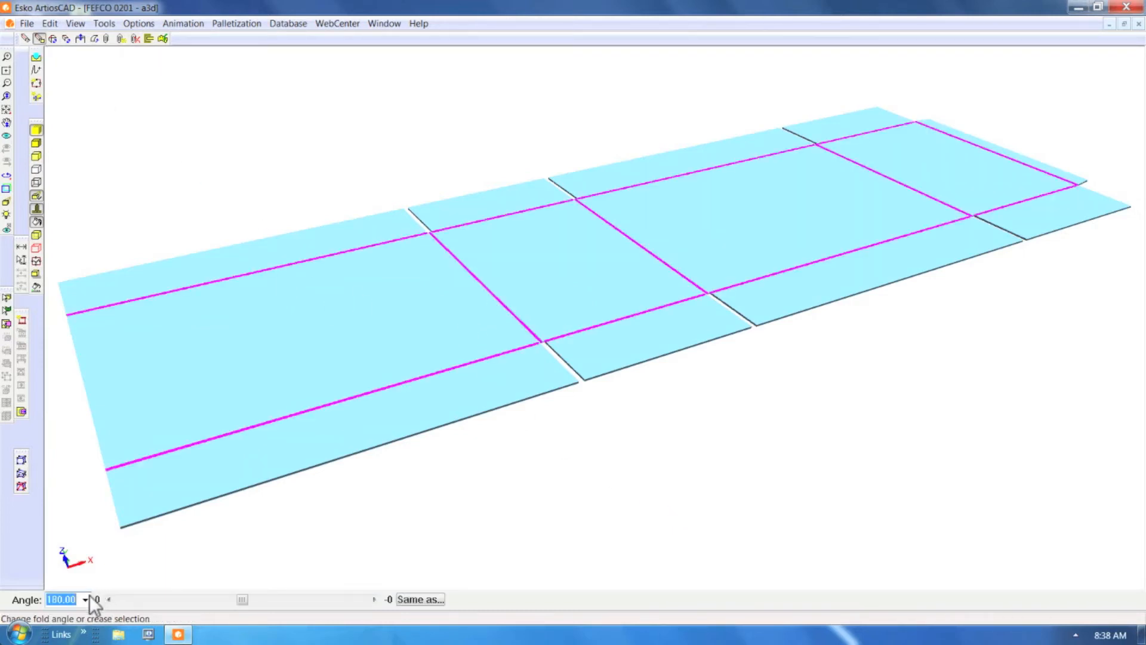
type("90")
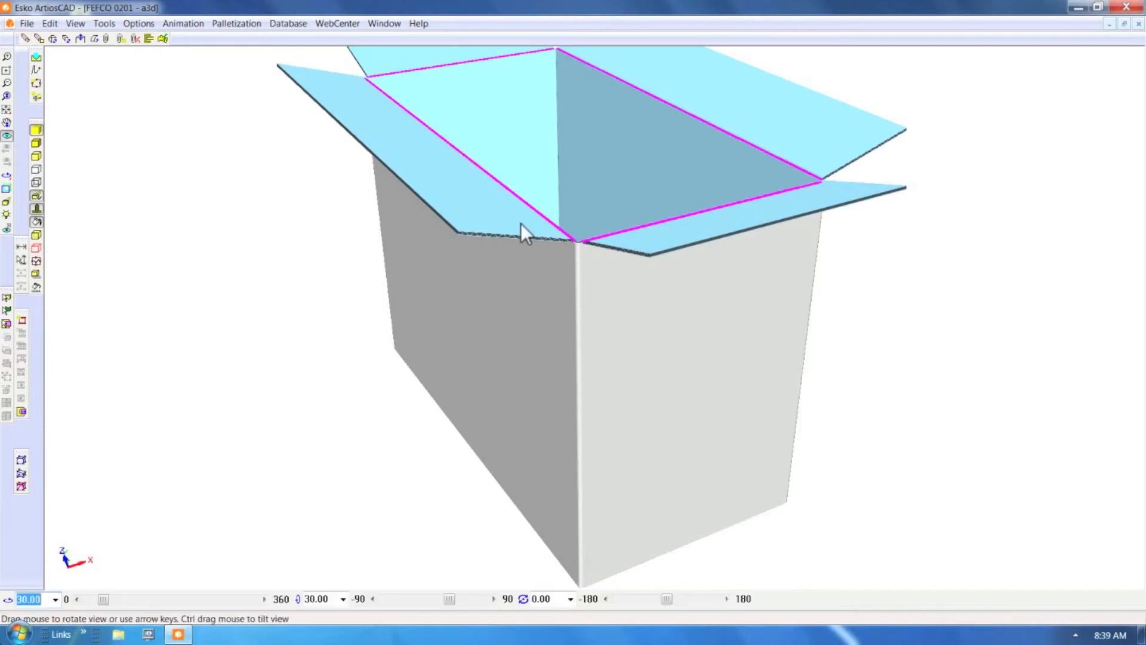
left_click_drag(526, 234, 555, 325)
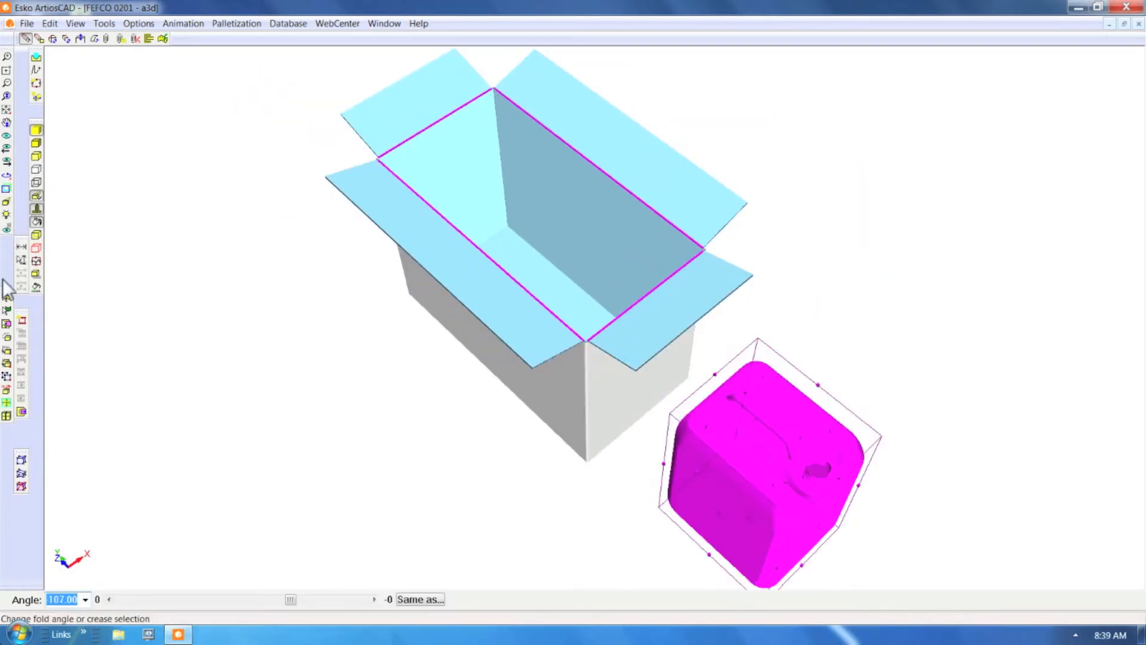
mouse_move(6, 423)
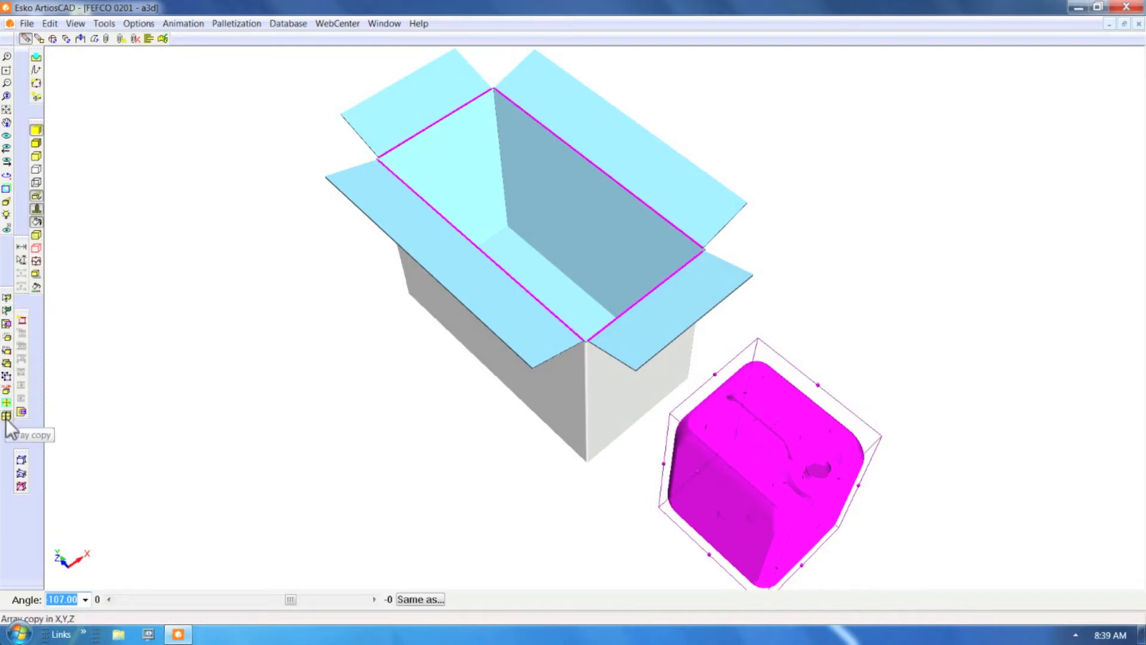
Array-copy the jerrycan onto the box's base panel to fill the open shipper
left_click(7, 416)
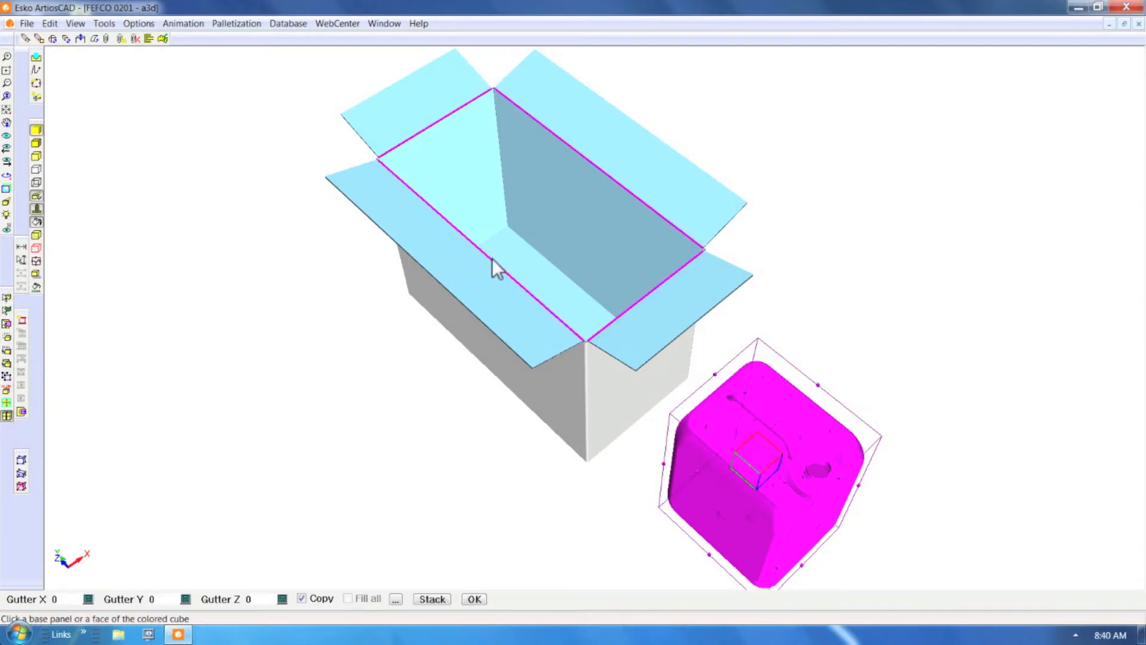
left_click(513, 262)
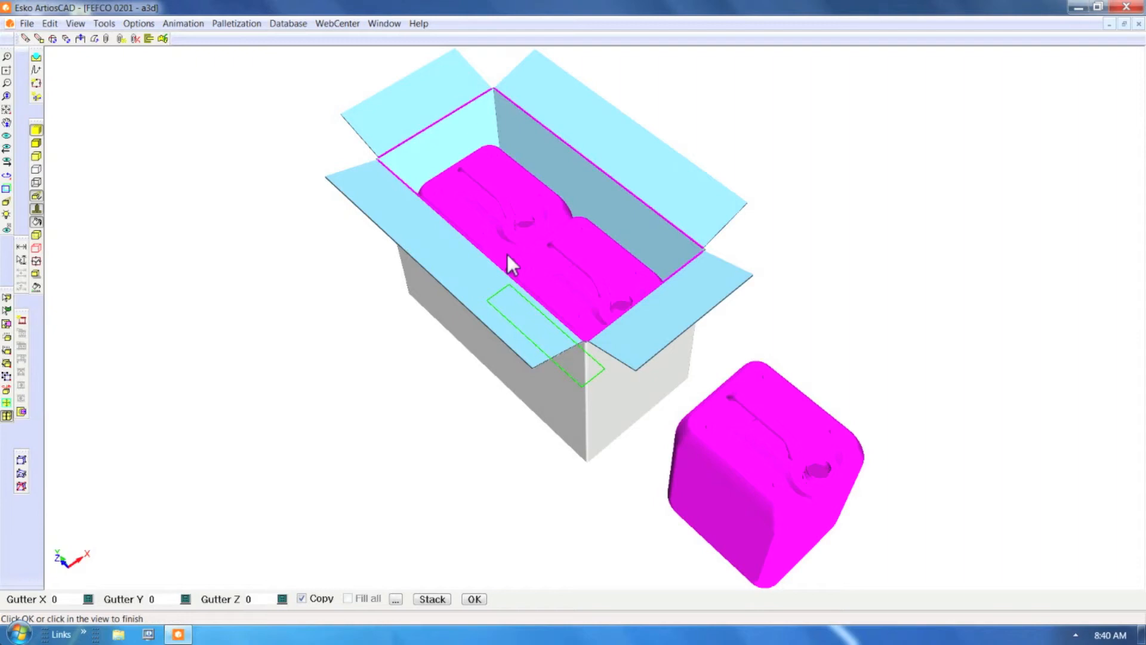
mouse_move(10, 304)
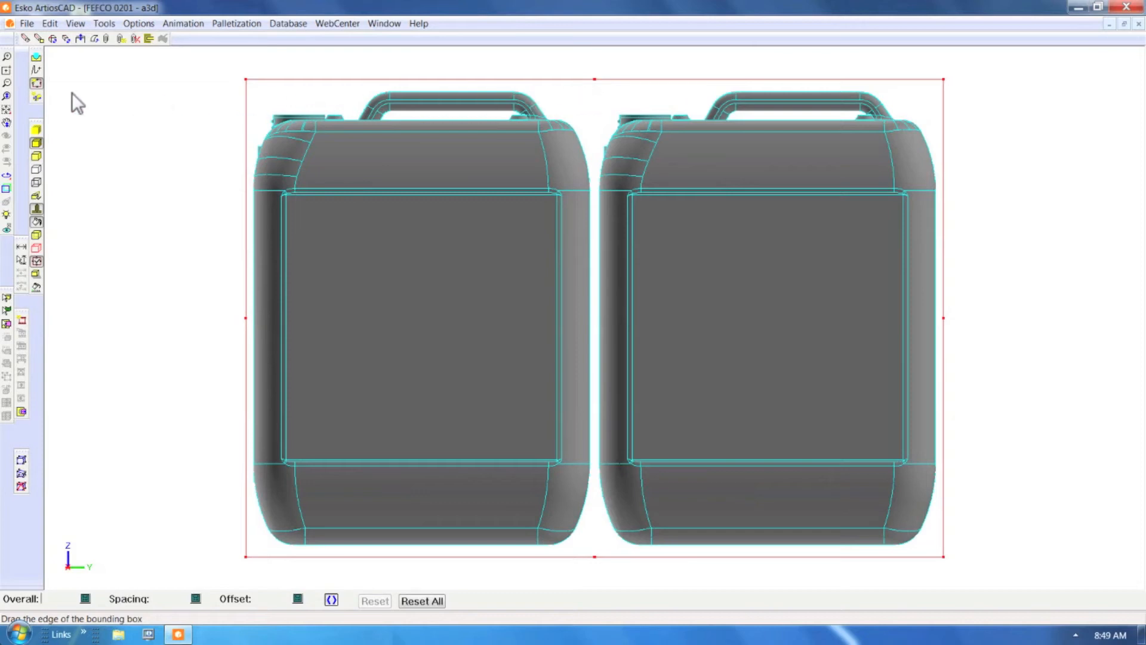
Accept the bounding box around both jerrycans and pick its length edge
left_click(36, 100)
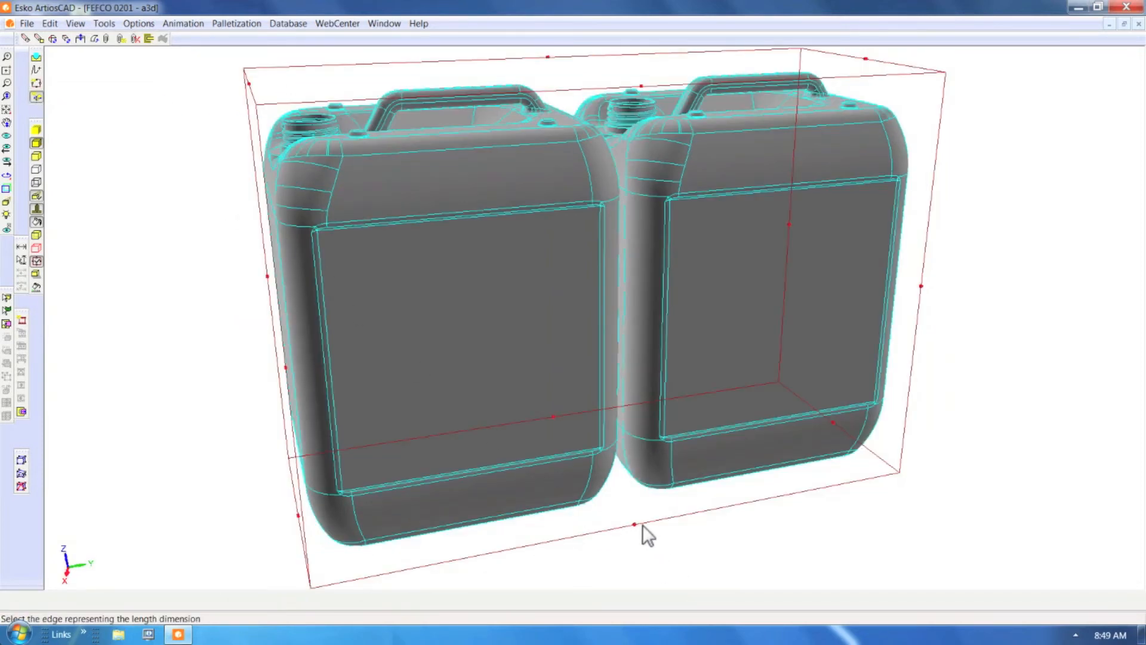
left_click(632, 525)
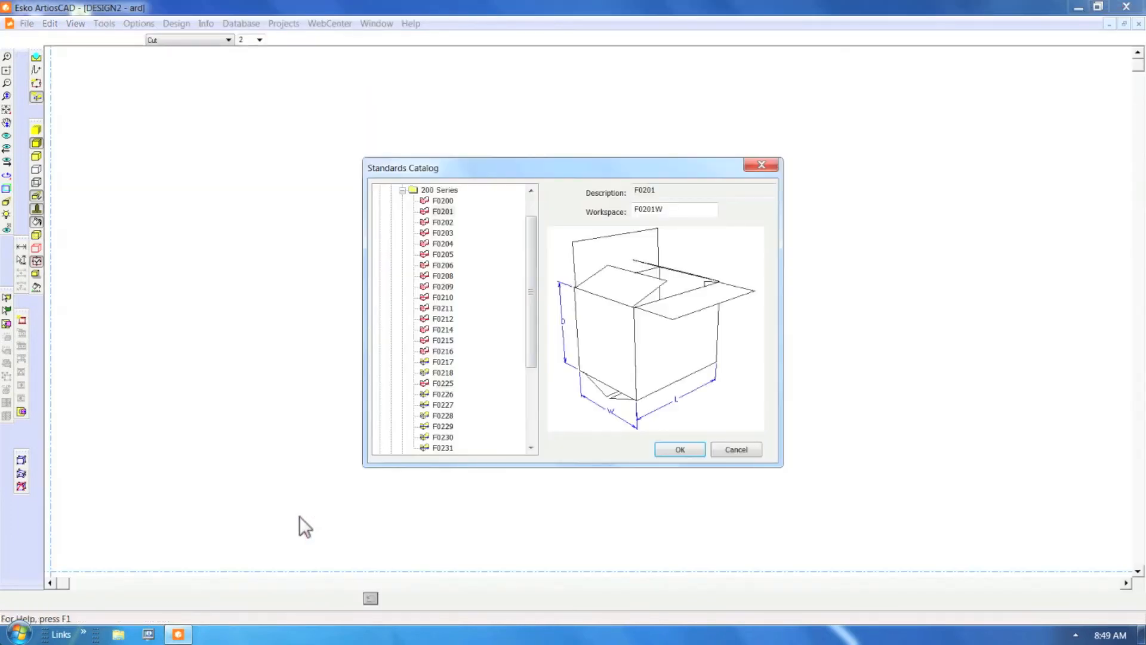
Build an F0201 case with Corrugated Inch parameters on I-200B board from the inside dimensions
left_click(443, 211)
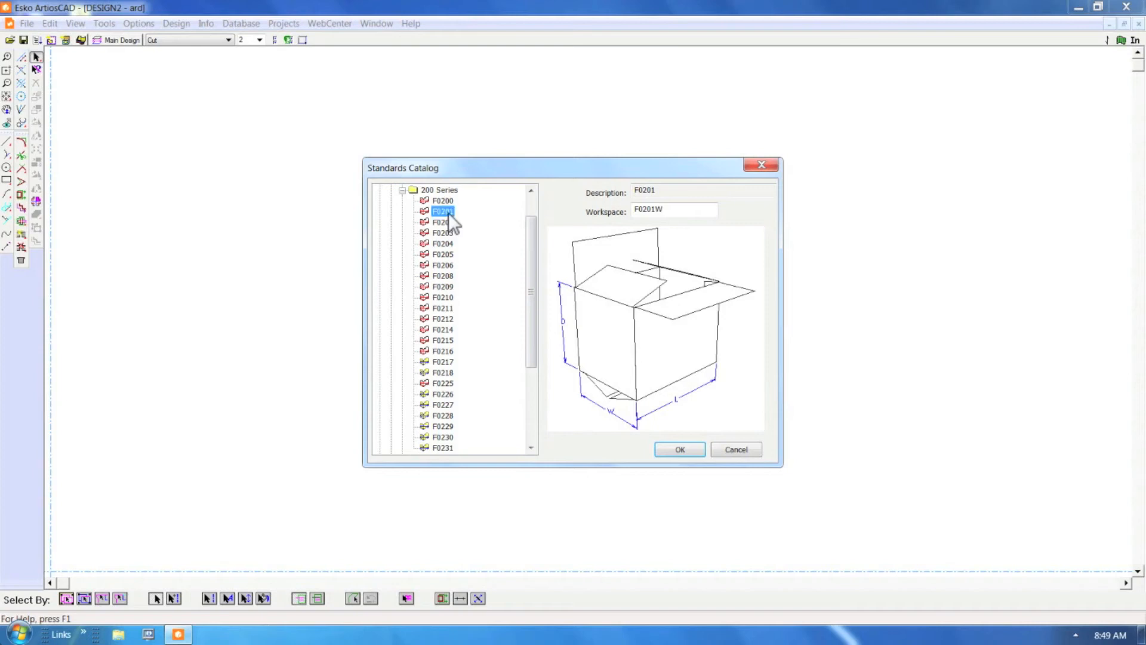
left_click(679, 448)
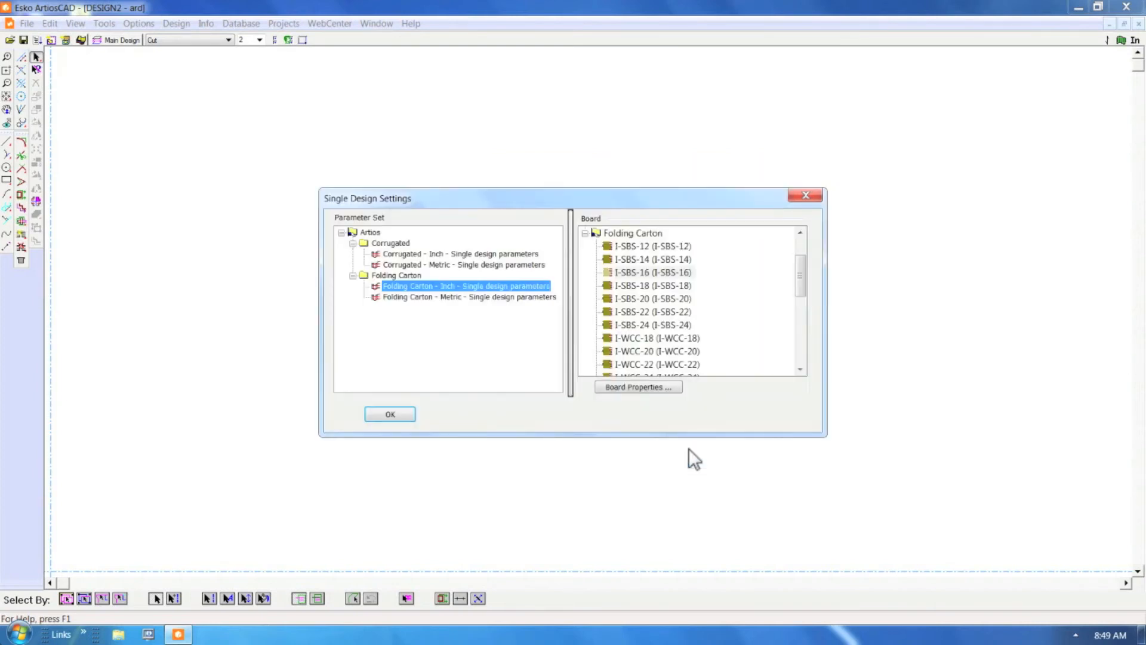
left_click(461, 253)
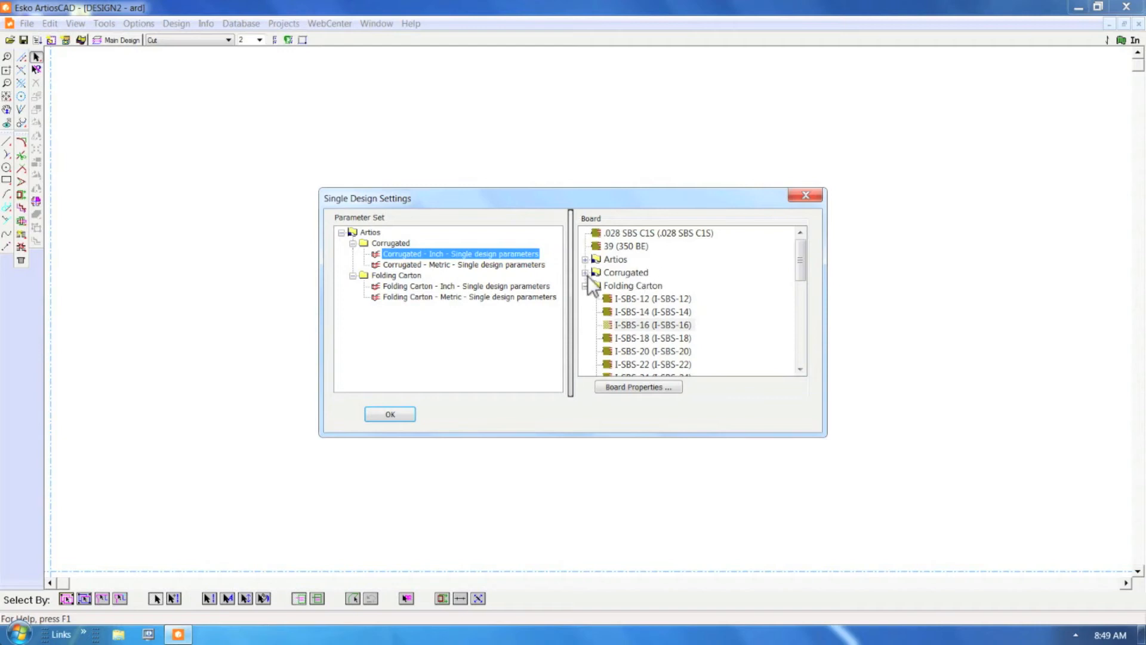
scroll("down", 3)
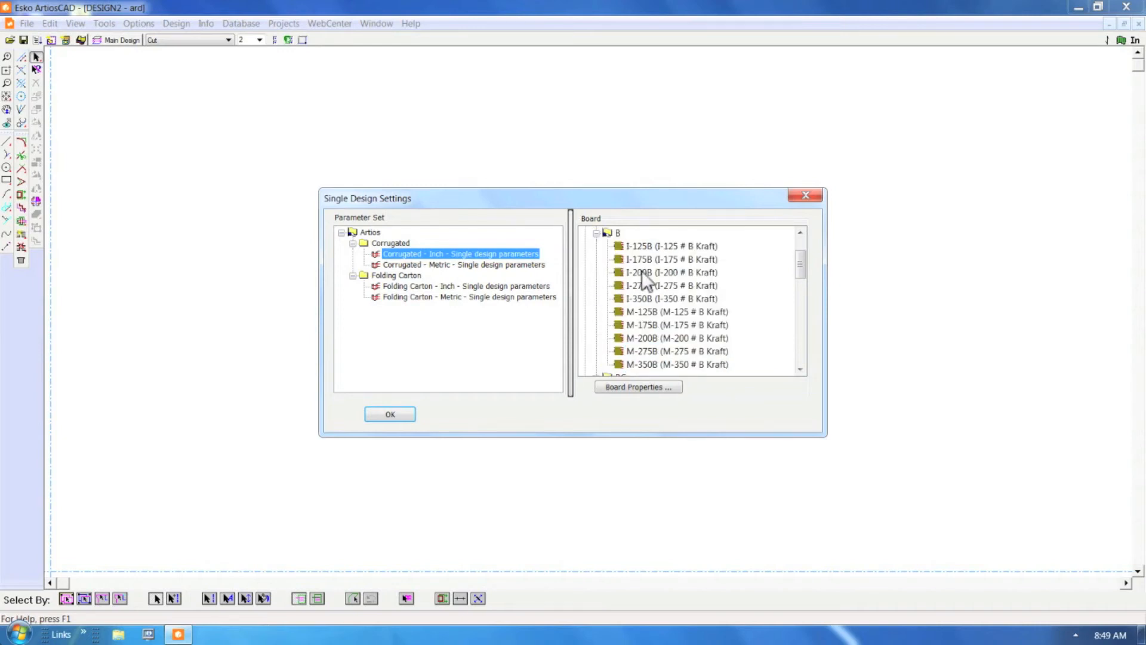
left_click(389, 414)
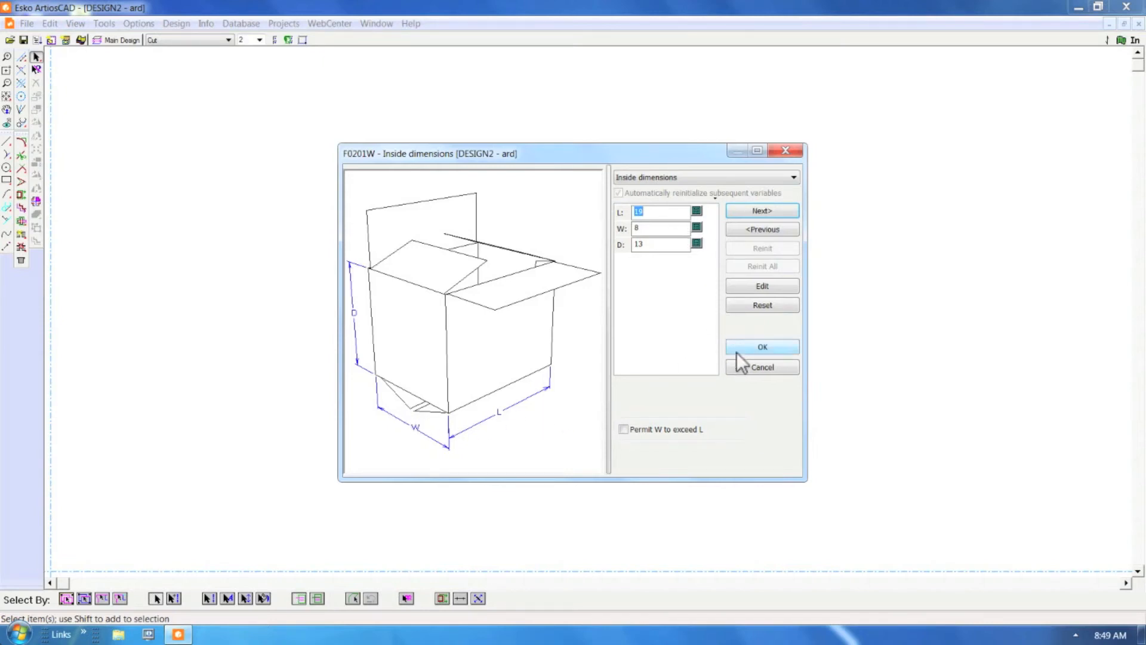
left_click(762, 346)
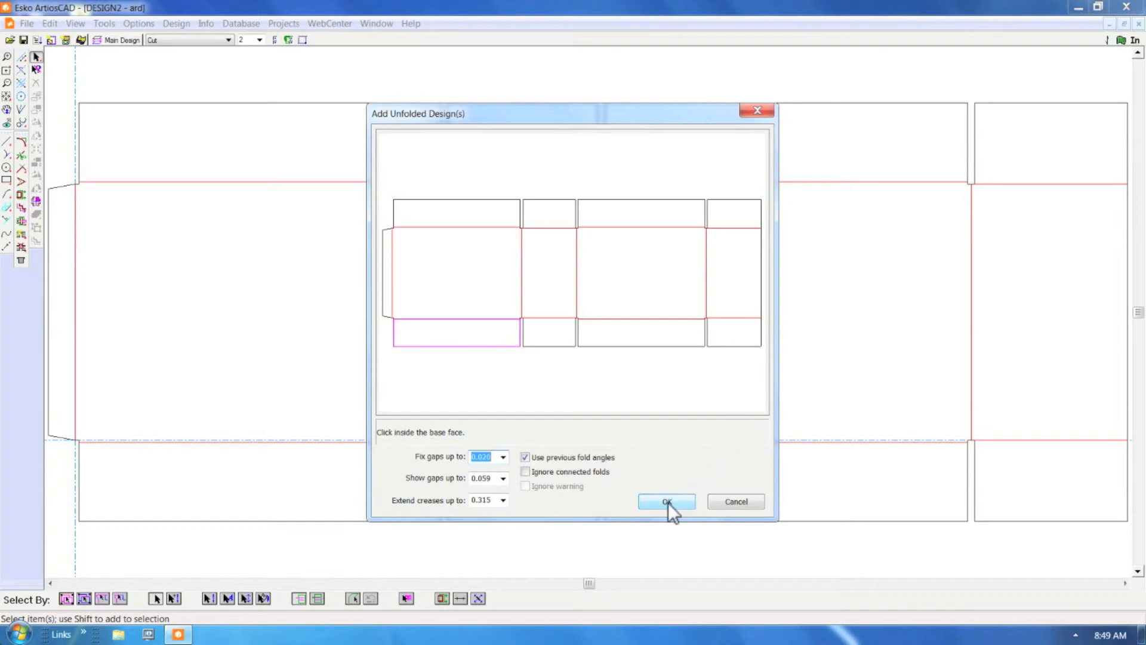
Confirm Add Unfolded Design(s) so the F0201 case folds around the jerrycans
left_click(665, 502)
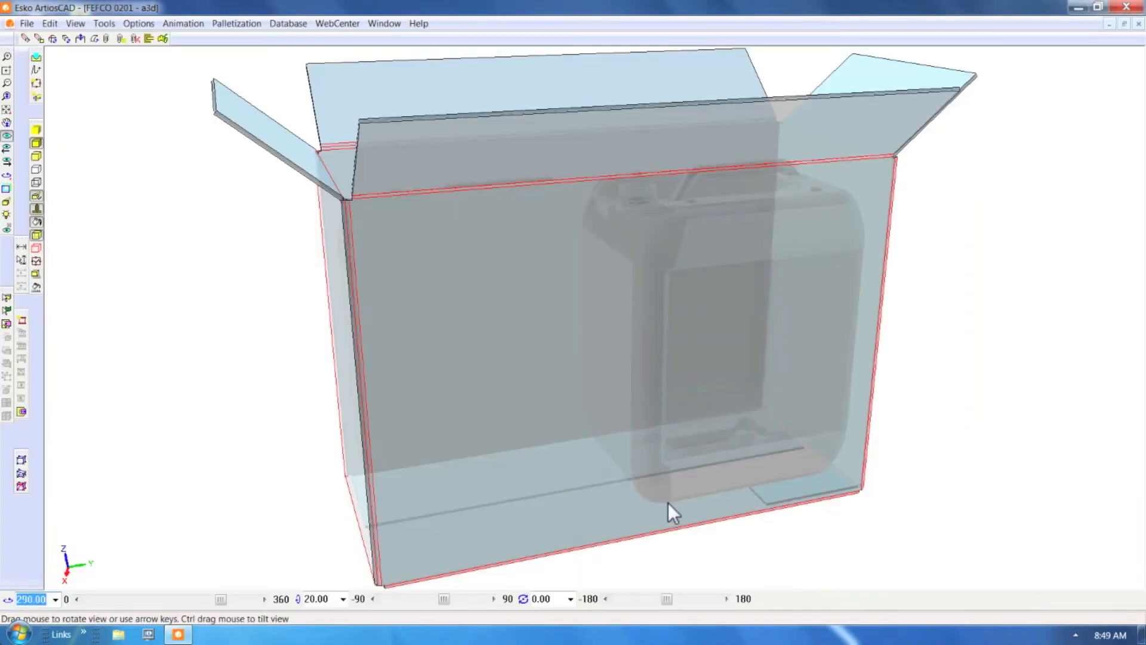
mouse_move(291, 331)
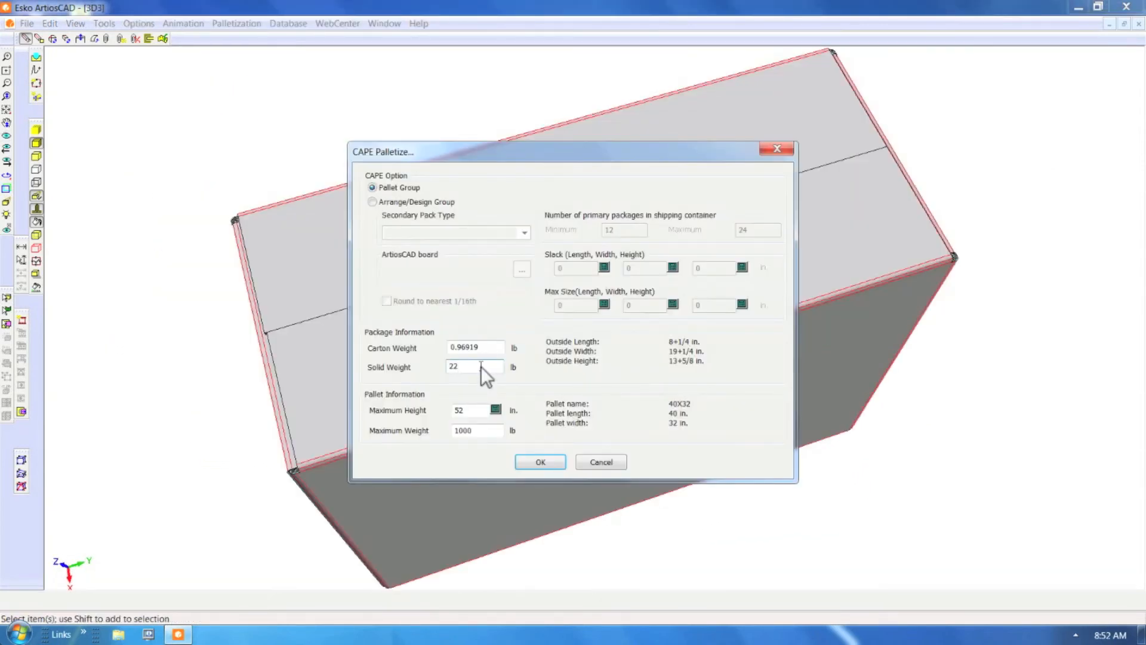
Enter the 22 lb solid weight for the packed contents in CAPE Palletize
left_click(540, 461)
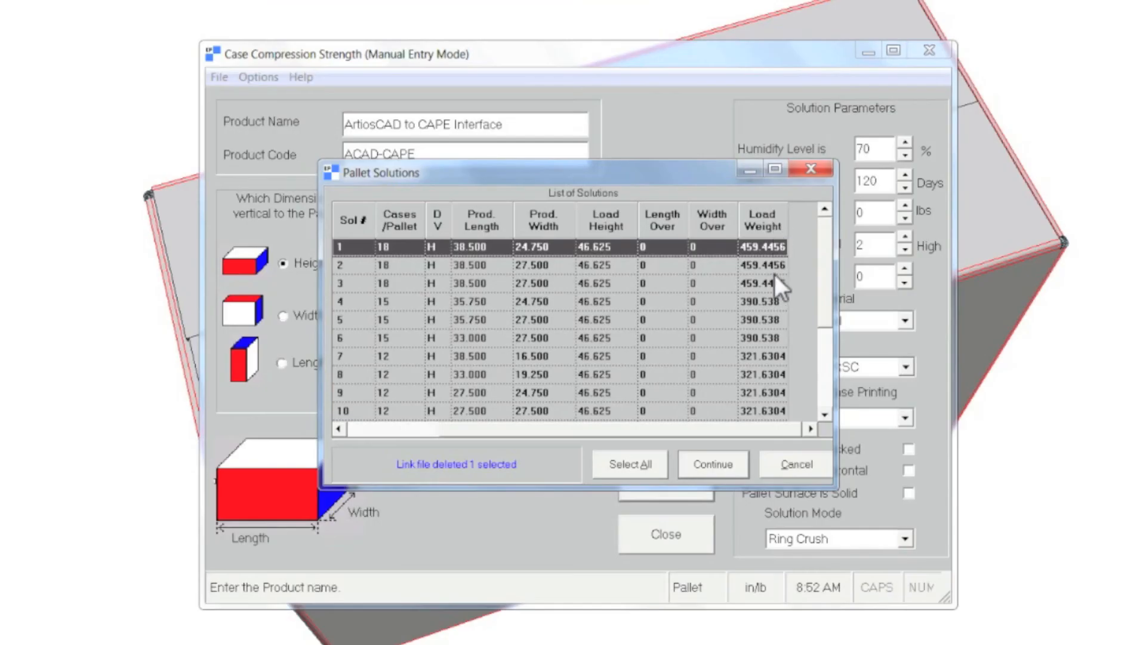
mouse_move(729, 476)
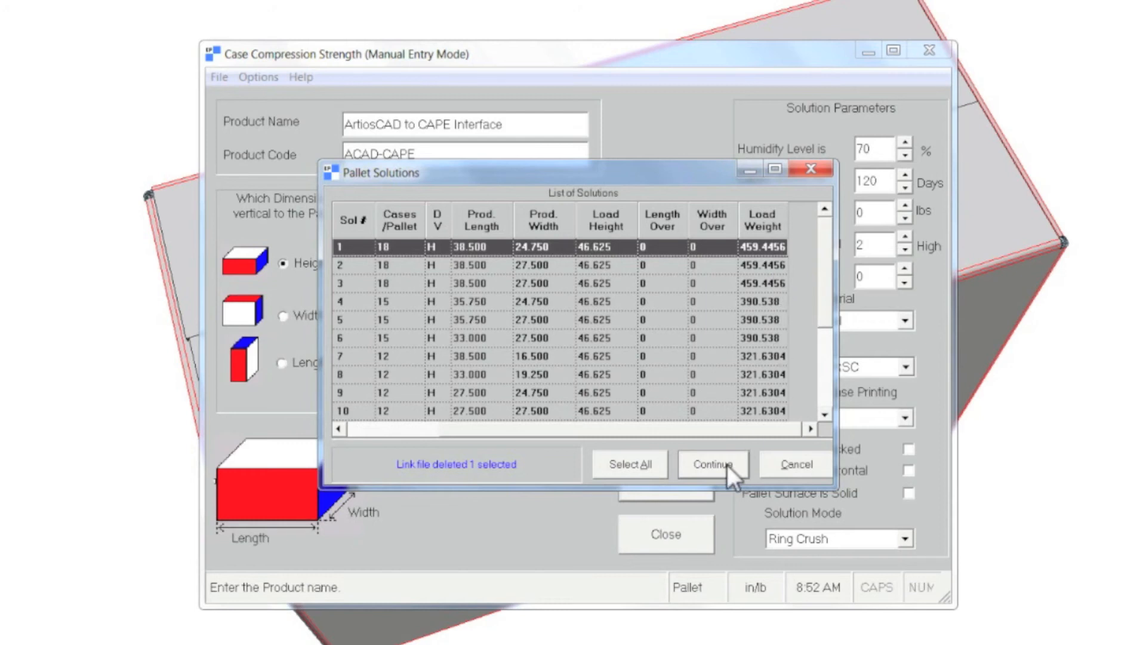
Analyse pallet solution 1 at 70% humidity stored 180 days and solve the compression
left_click(710, 463)
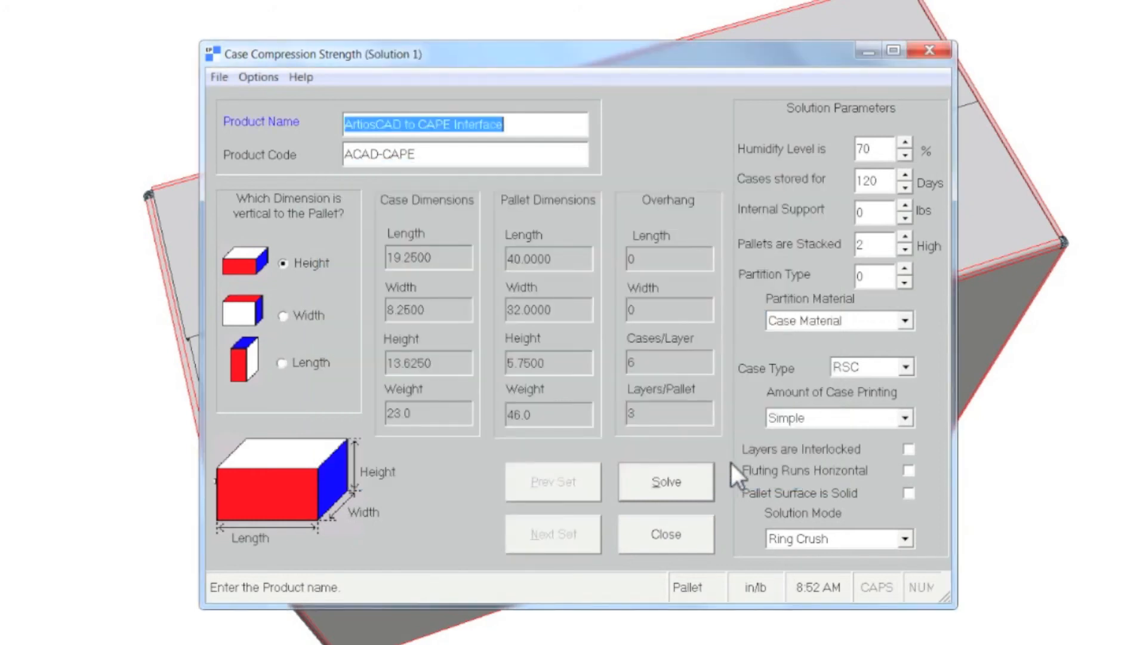
left_click(875, 149)
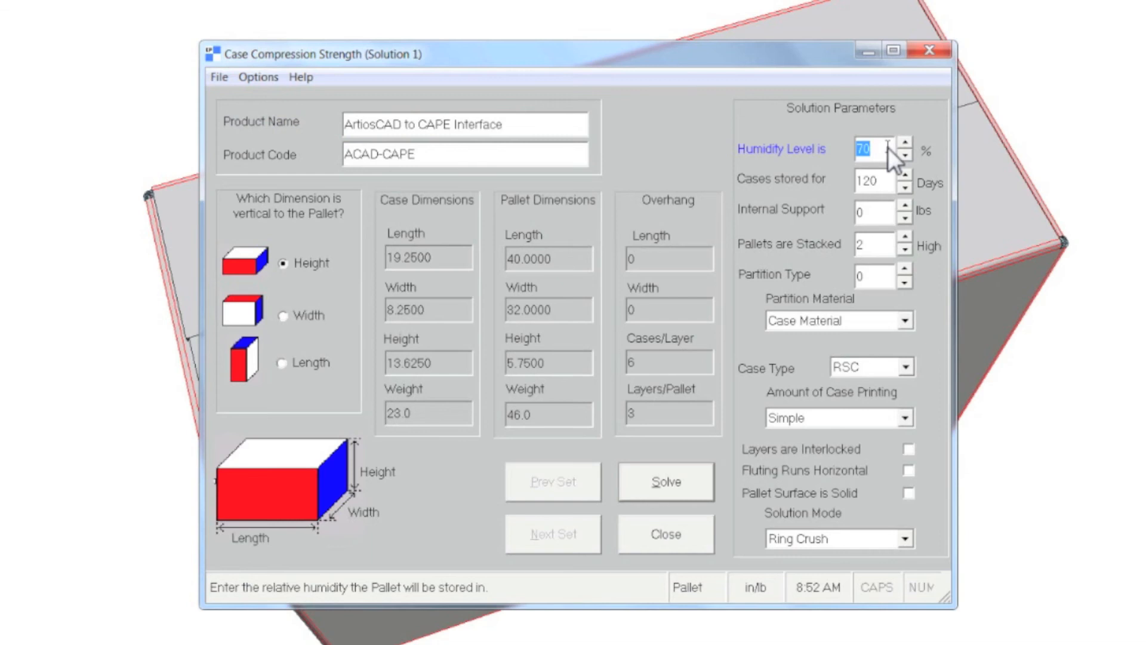
left_click(874, 180)
type("180")
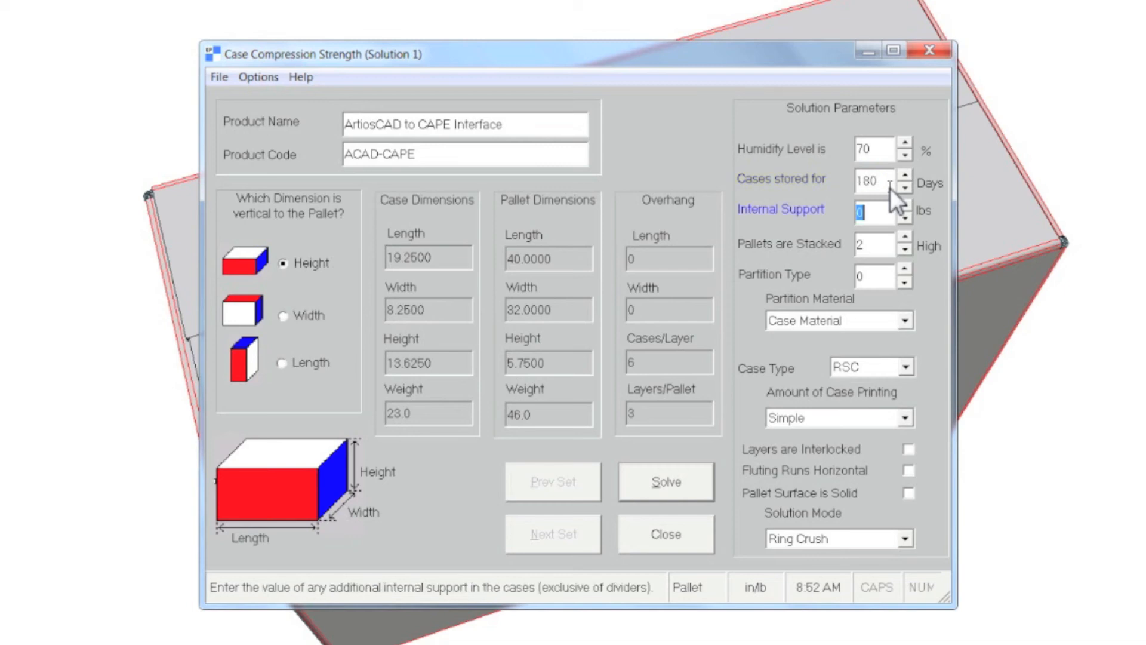
mouse_move(893, 248)
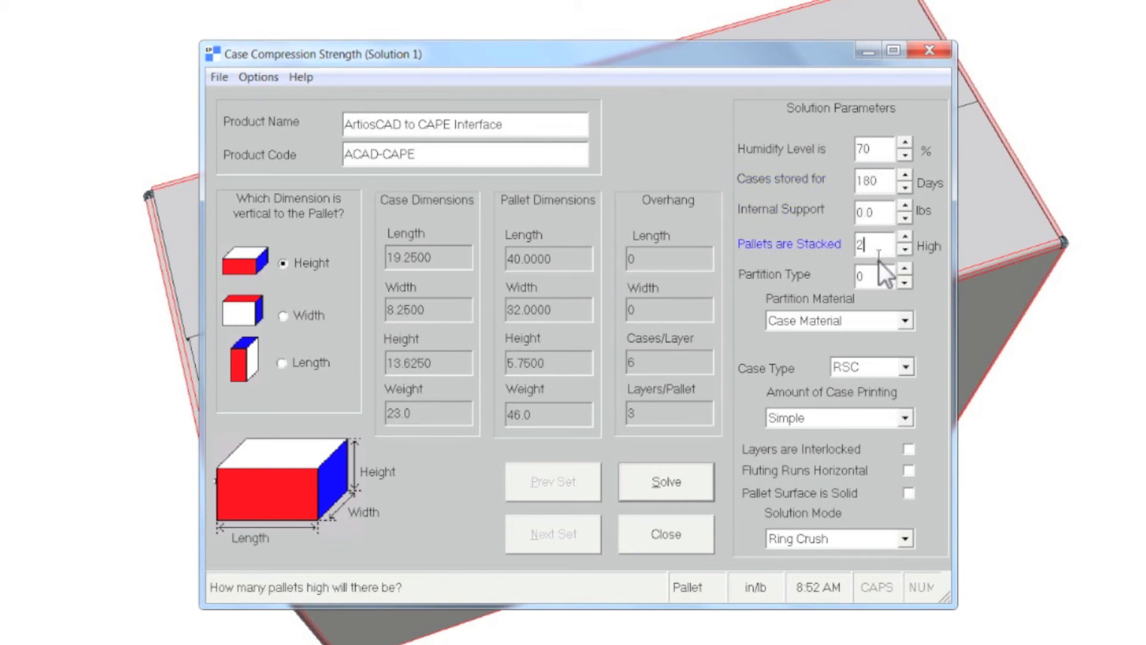
left_click(874, 276)
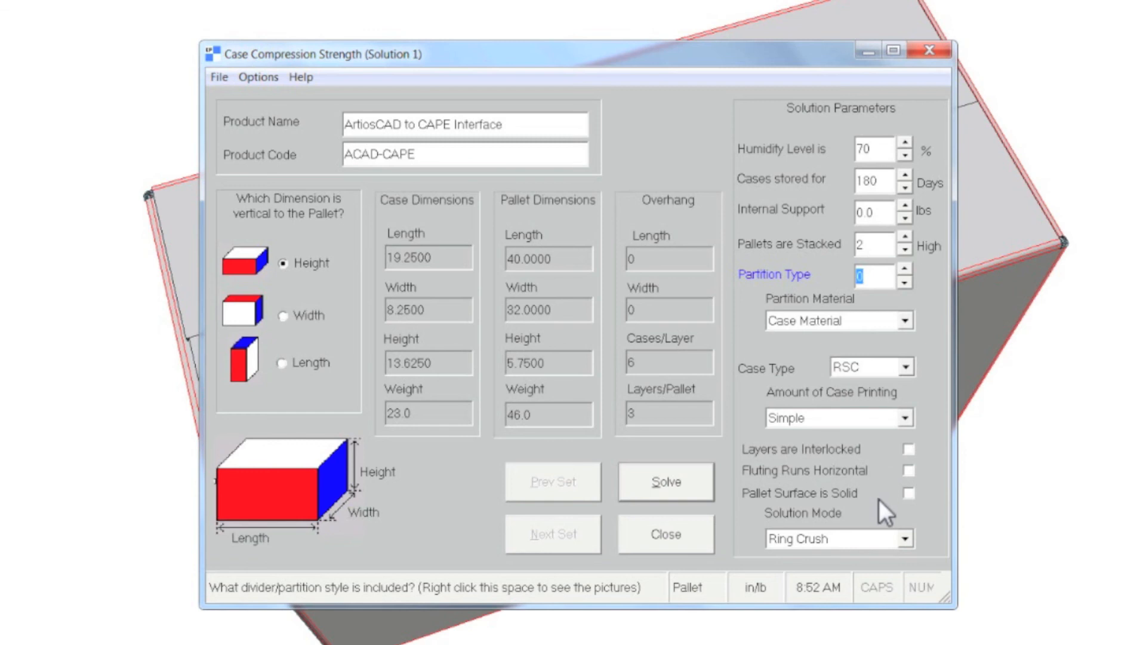
mouse_move(887, 512)
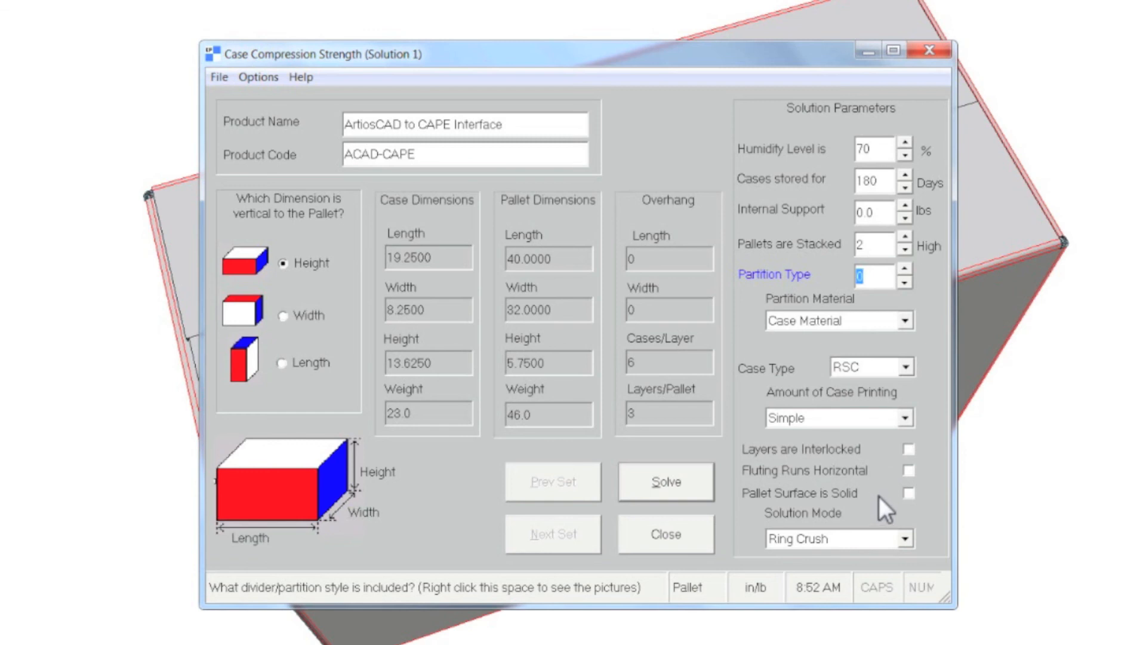
left_click(664, 482)
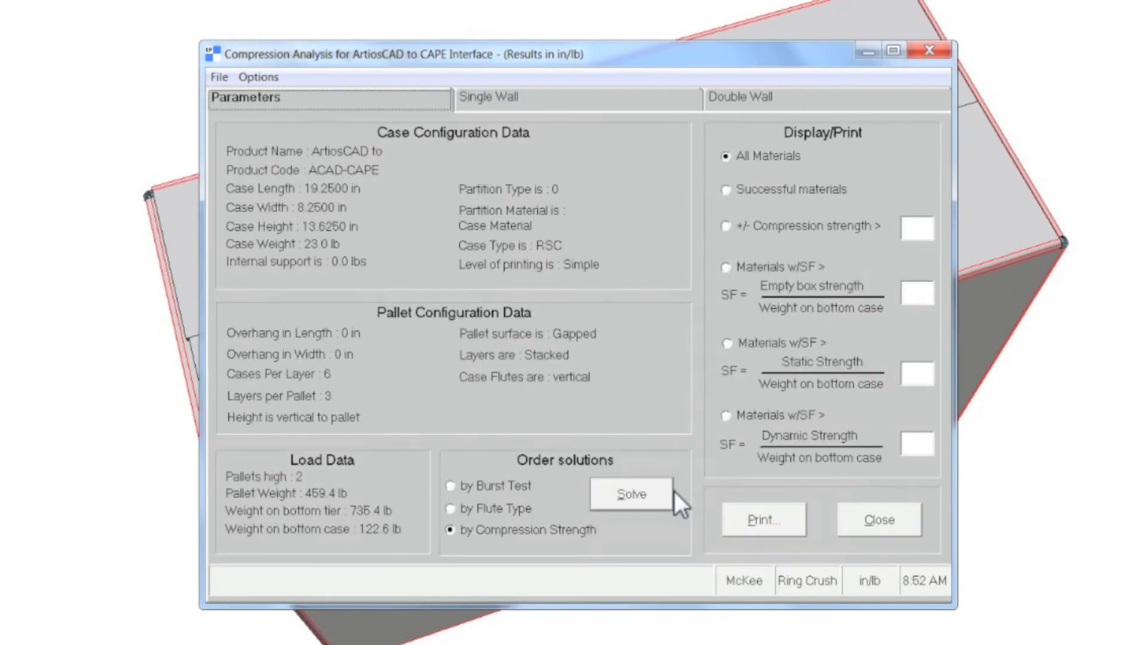
mouse_move(675, 504)
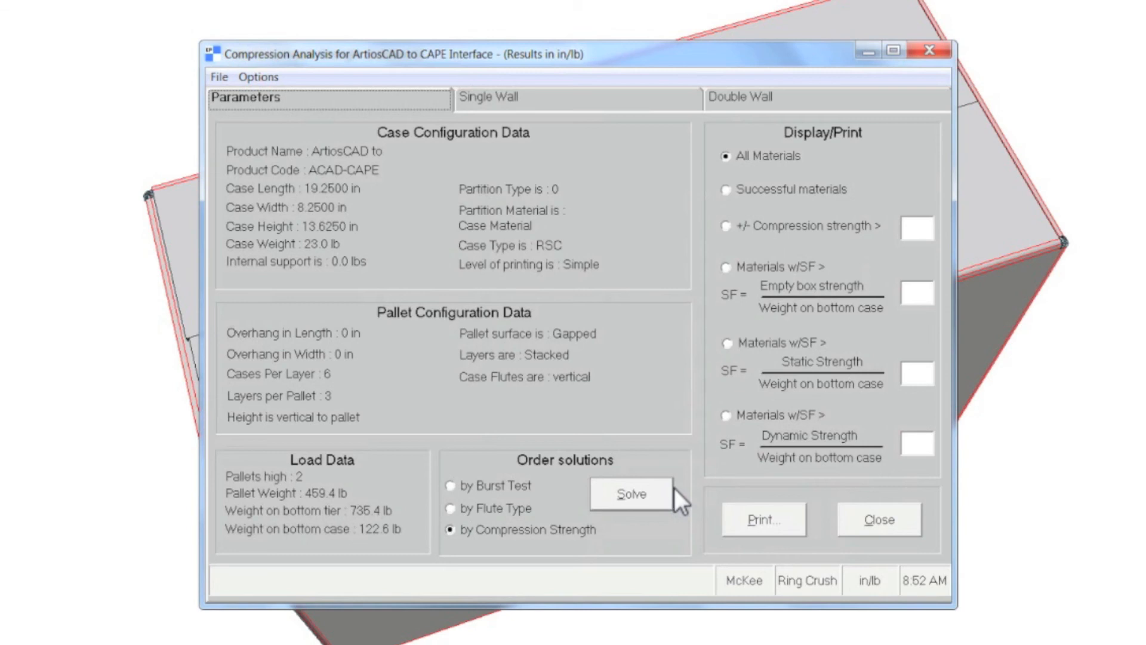
mouse_move(640, 117)
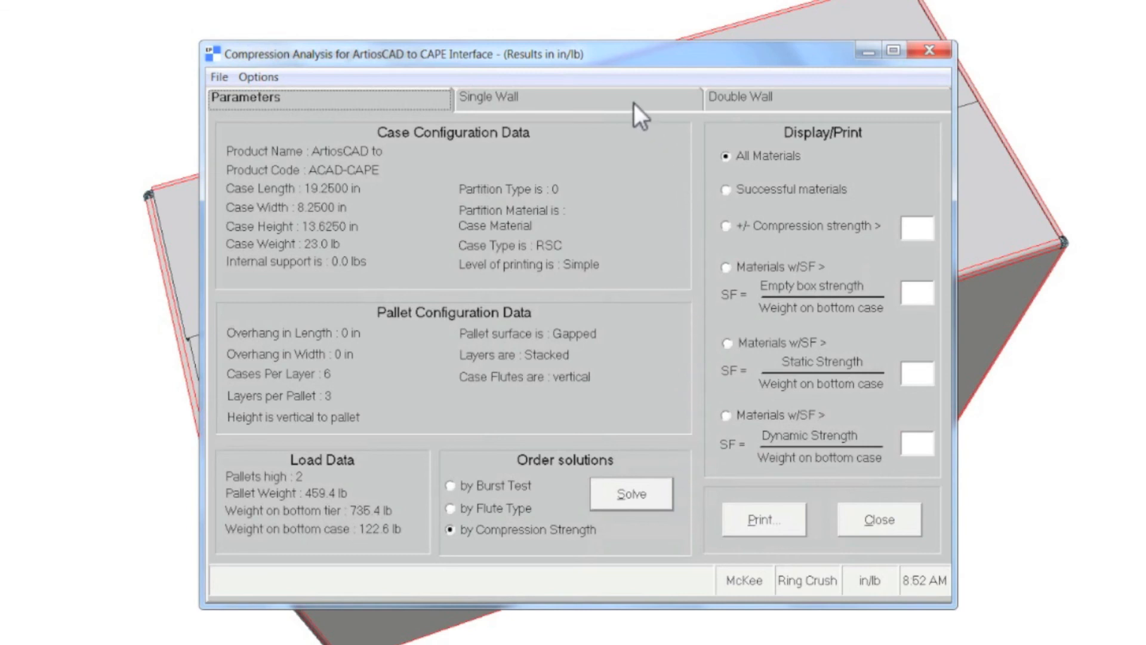
Compare Single and Double Wall grades, select Ring Crush ECT 39.8, and close the results
left_click(493, 97)
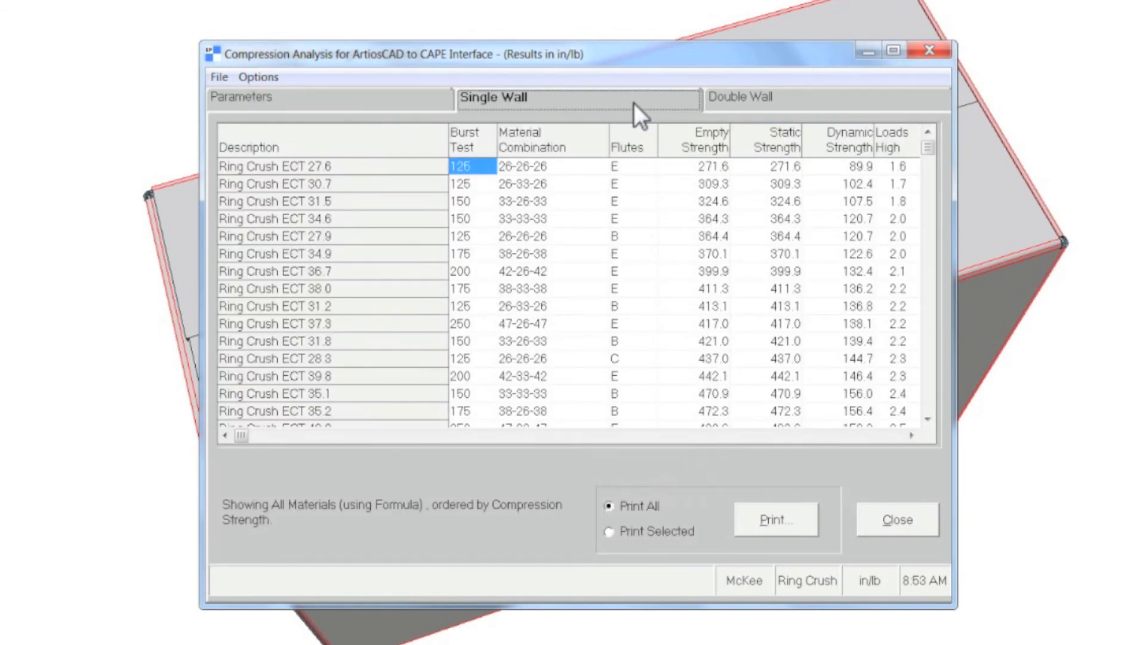
left_click(745, 97)
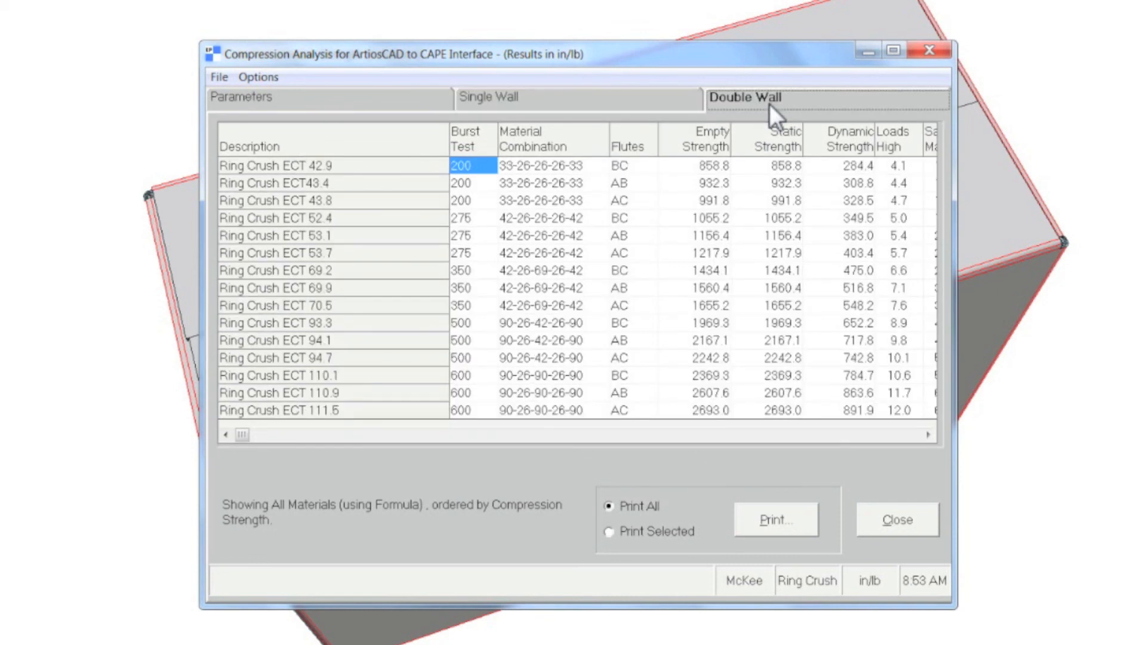
left_click(575, 96)
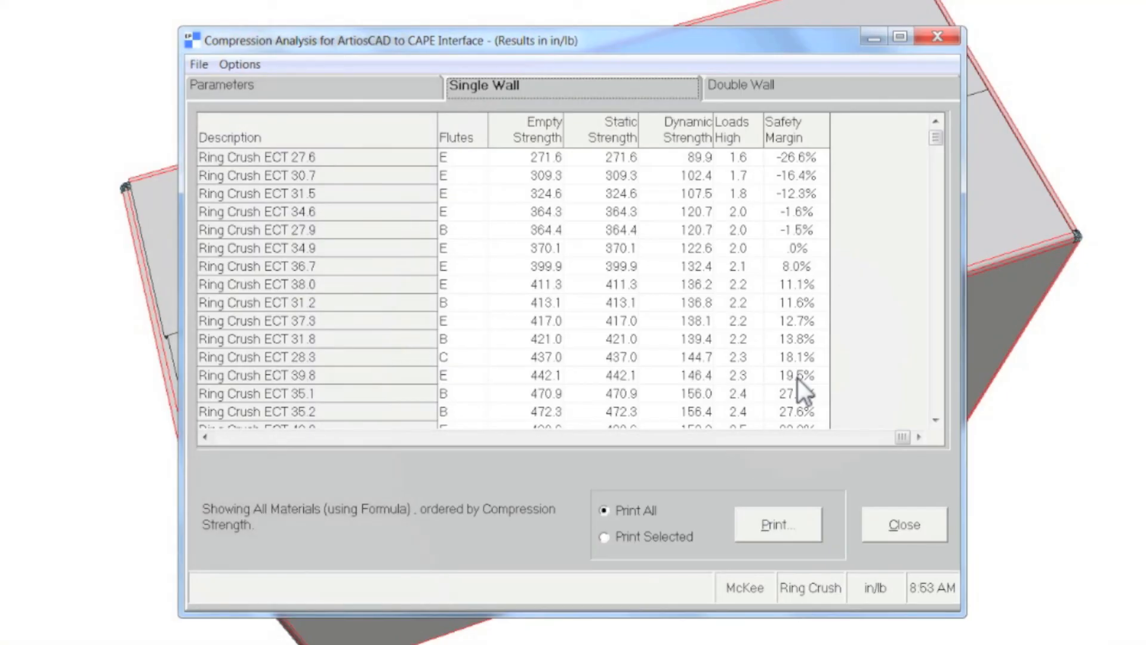
left_click(792, 375)
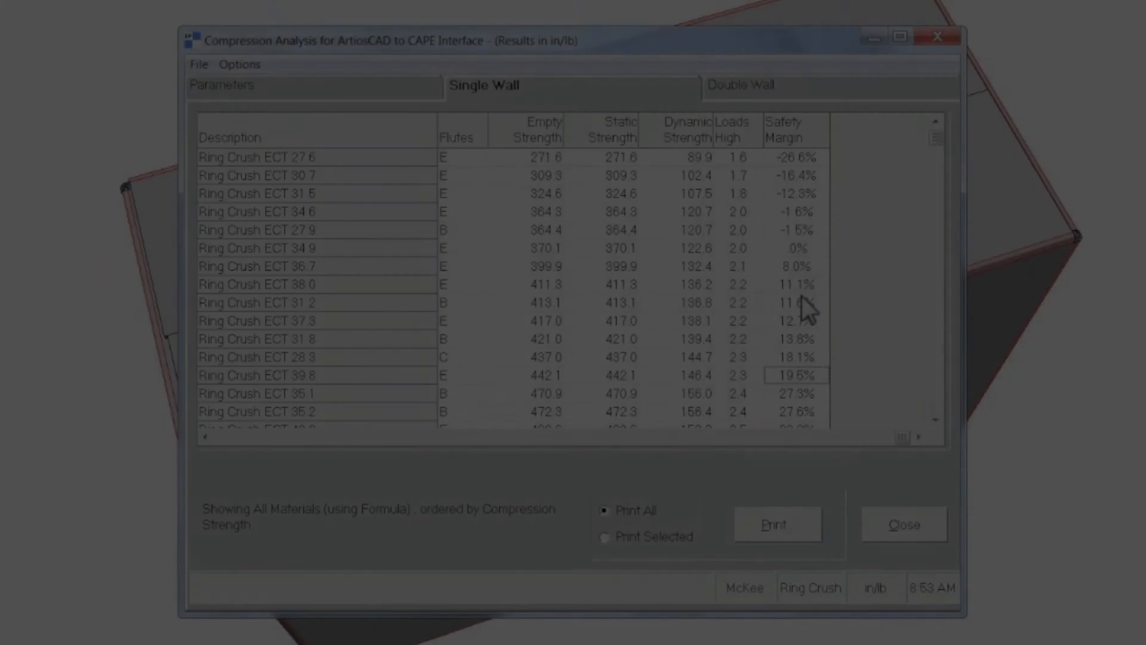
left_click(903, 524)
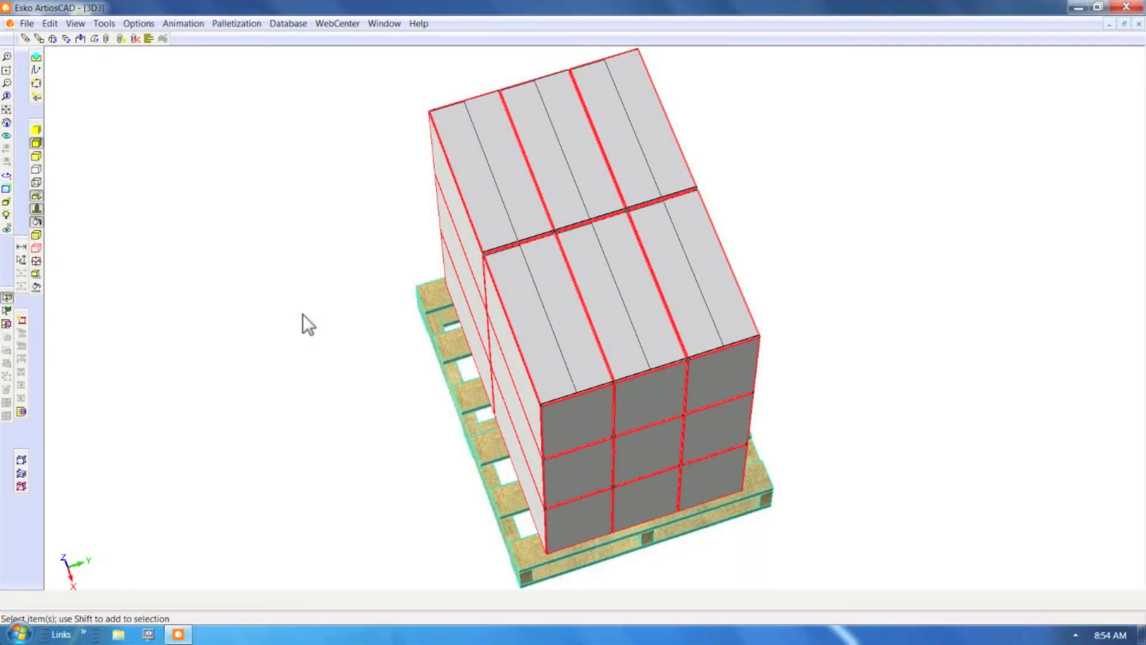